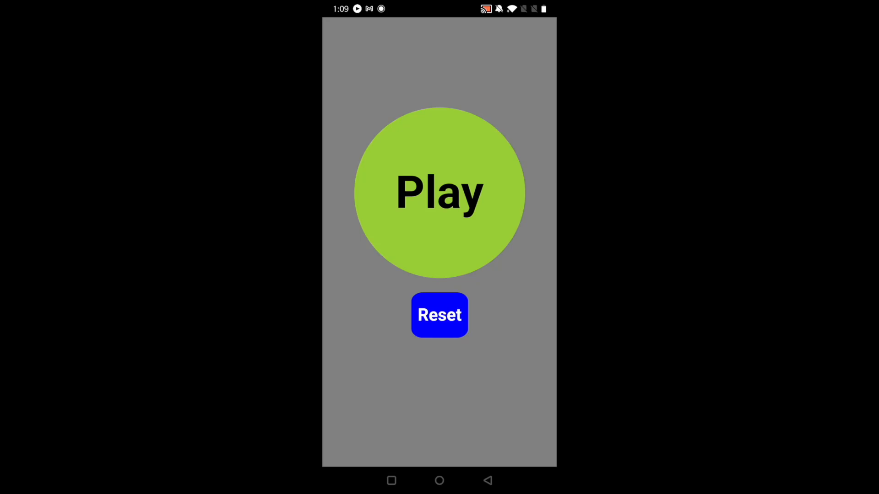
Create www and res subfolders inside MyApp, then close the Finder window
click(439, 192)
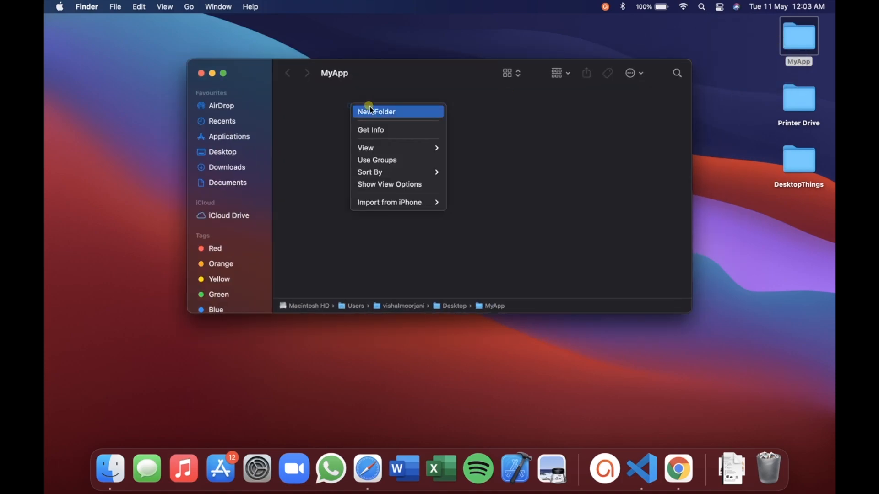
click(376, 112)
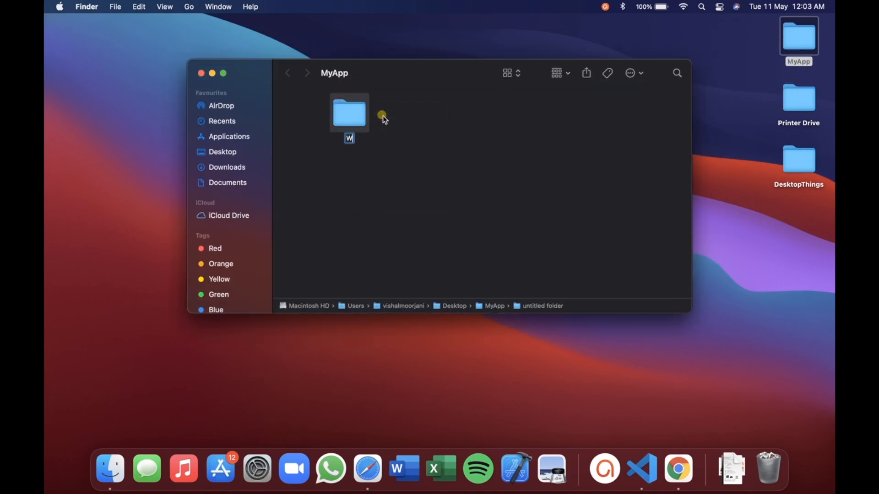
text(www)
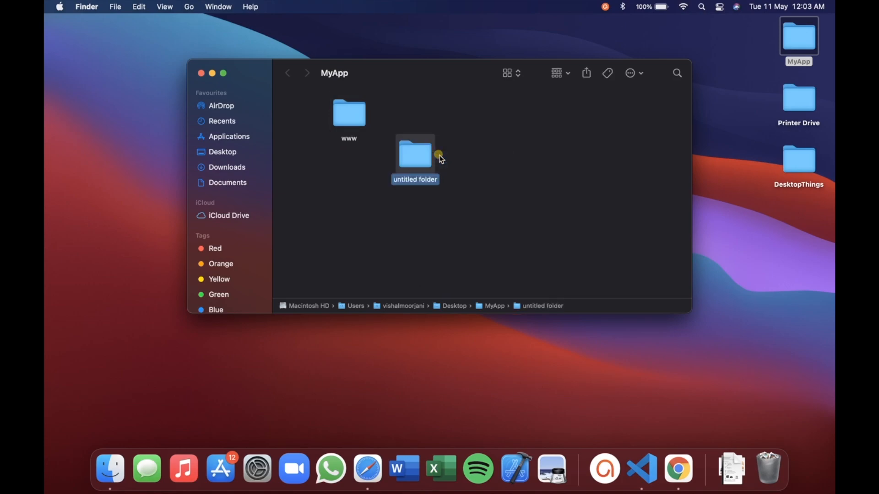
text(res)
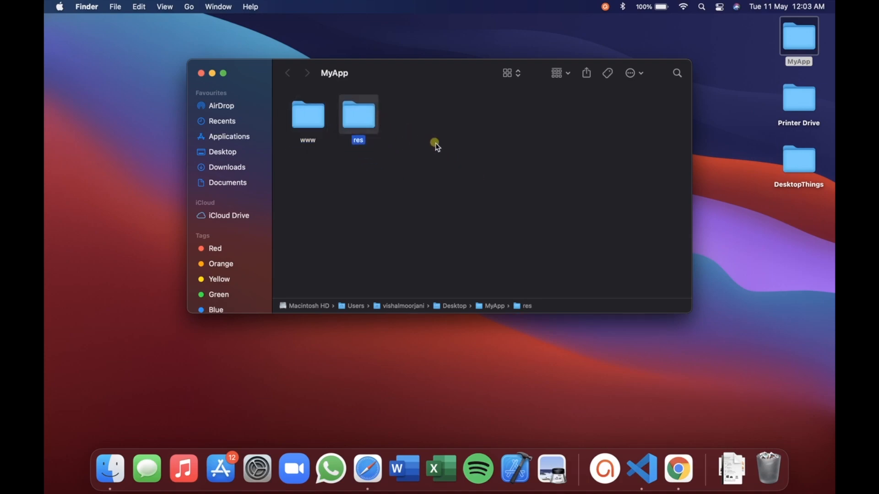
click(429, 127)
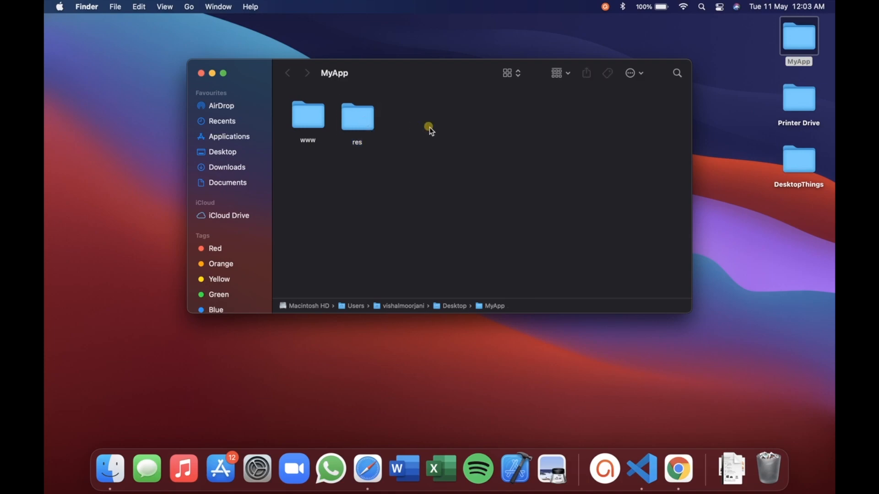
click(200, 73)
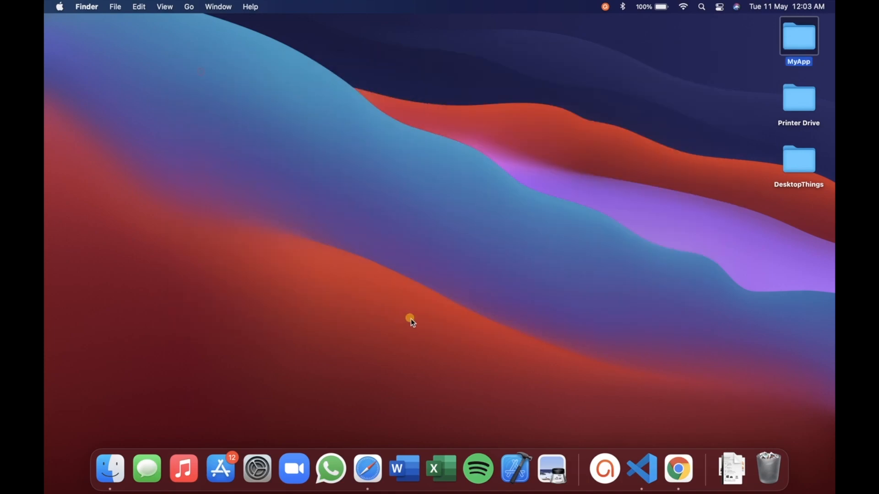
mouse_move(642, 468)
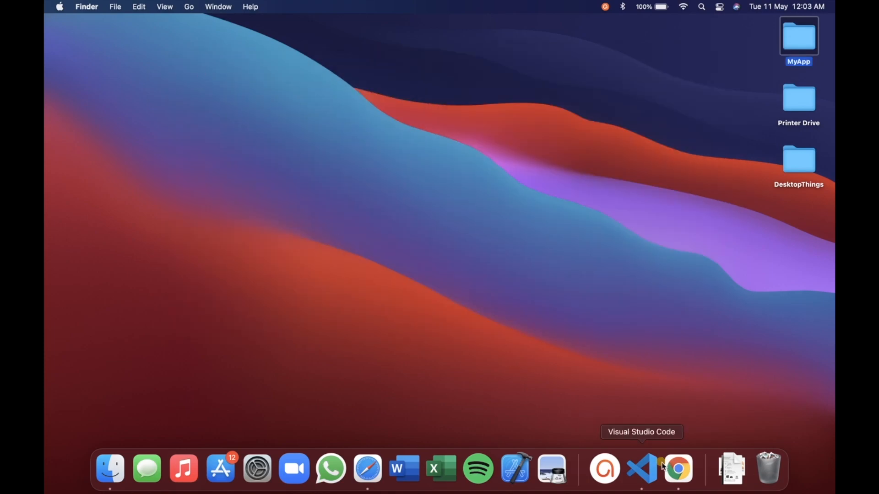
Launch VS Code and open Desktop/MyApp as the project folder
click(641, 469)
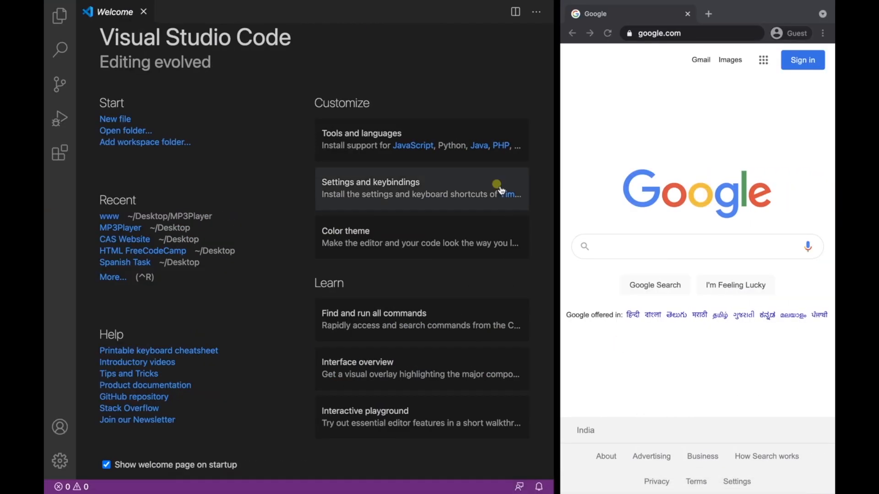
mouse_move(135, 119)
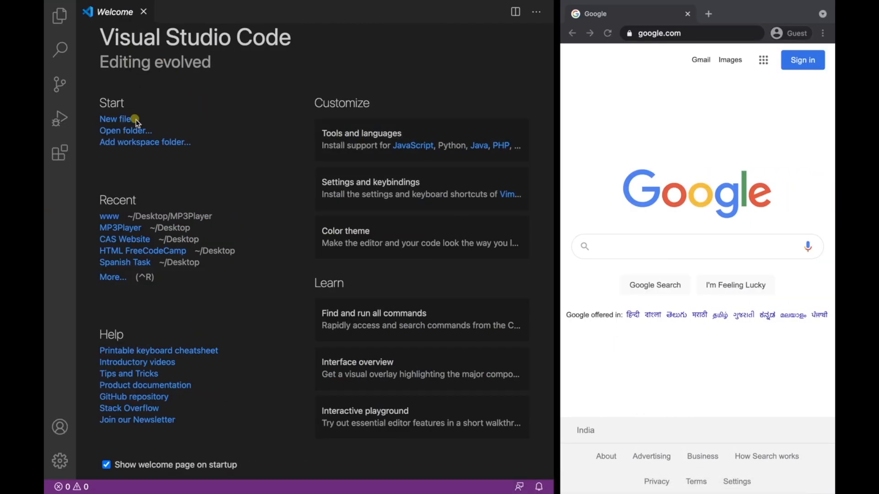
click(125, 130)
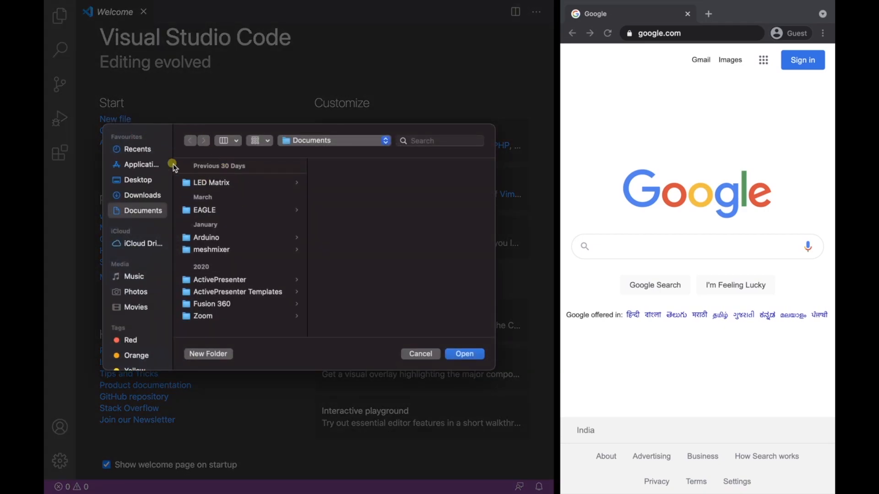
click(137, 180)
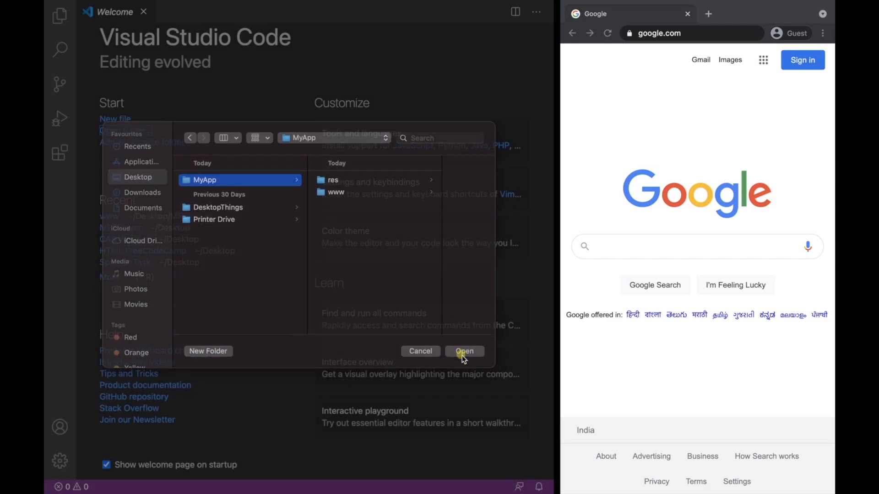
click(463, 351)
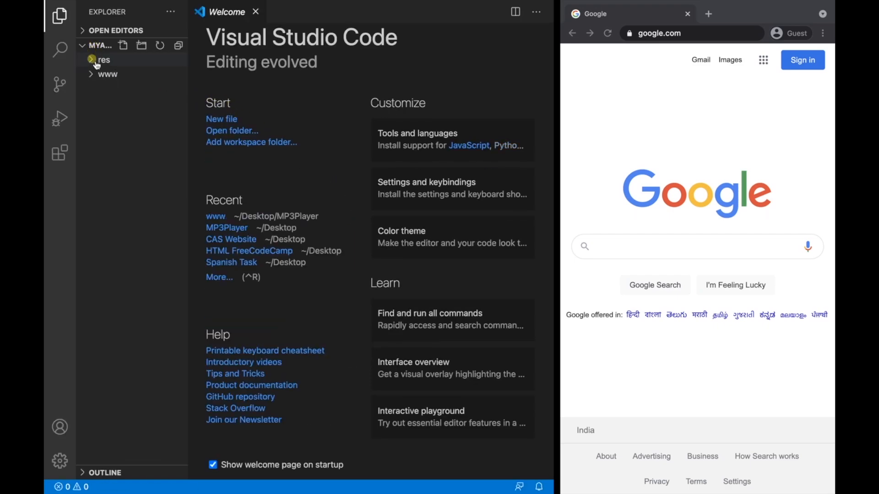
Create an empty index.html file inside the www folder
click(107, 75)
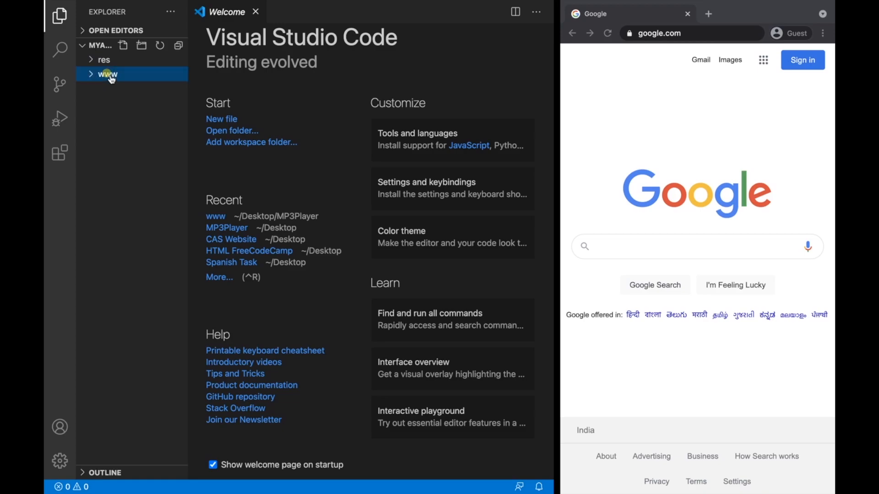
right_click(106, 74)
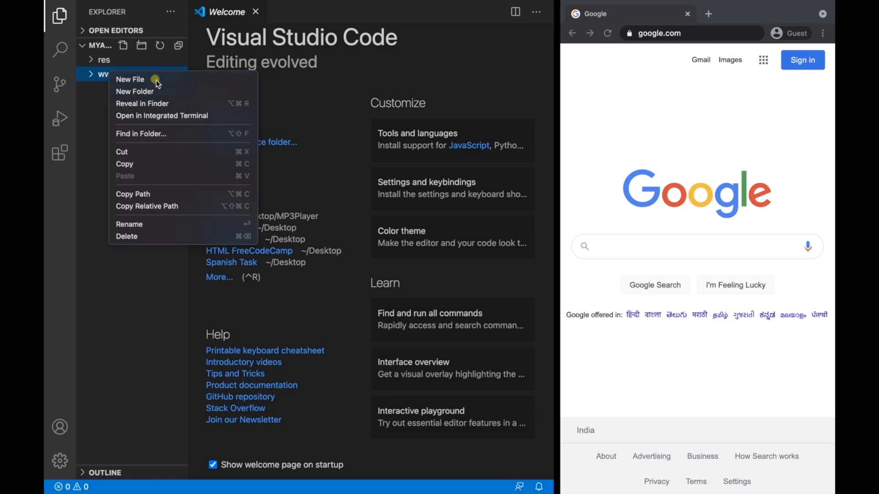
click(130, 79)
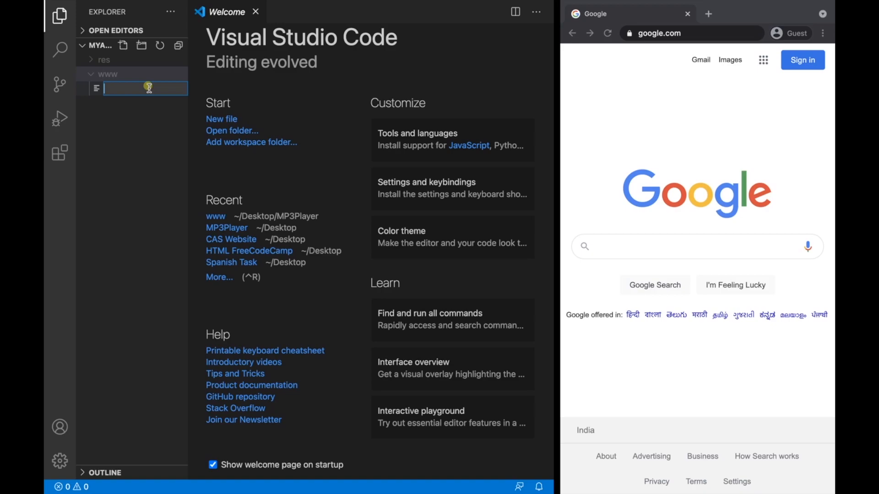
text(index.html)
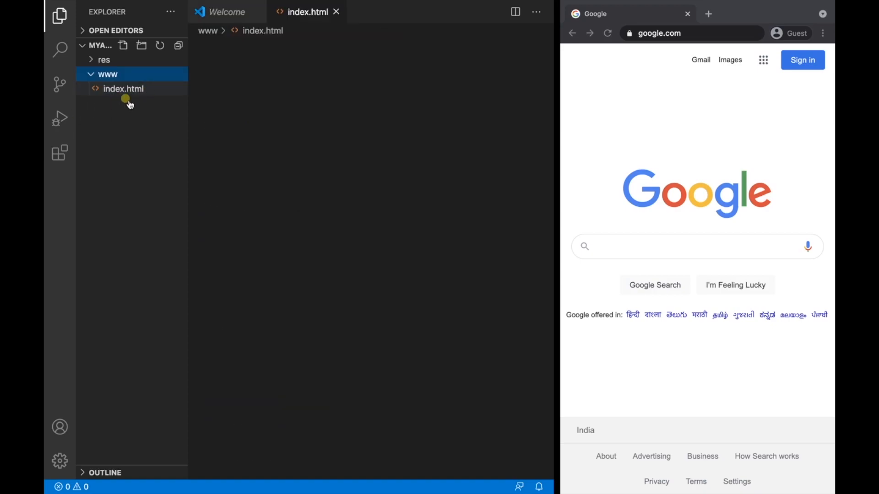
Create config.xml and voltbuilder.json at the MyApp project root
click(123, 45)
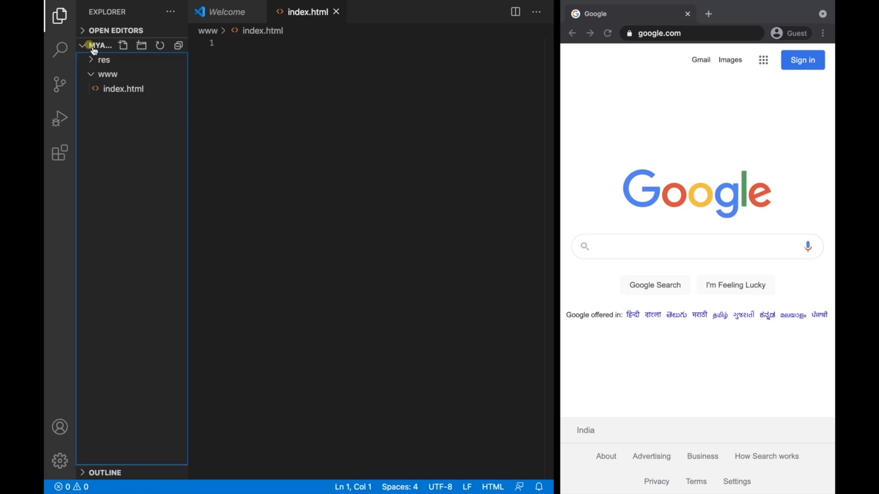
right_click(107, 73)
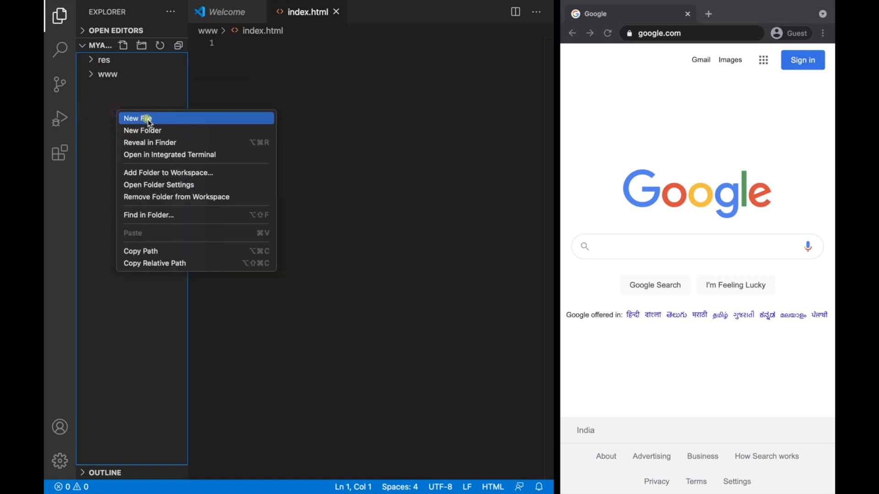
click(136, 118)
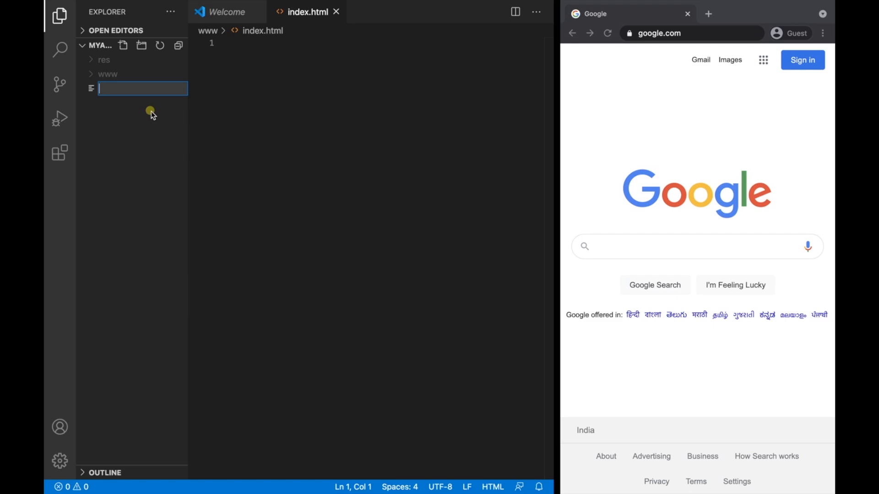
text(confi)
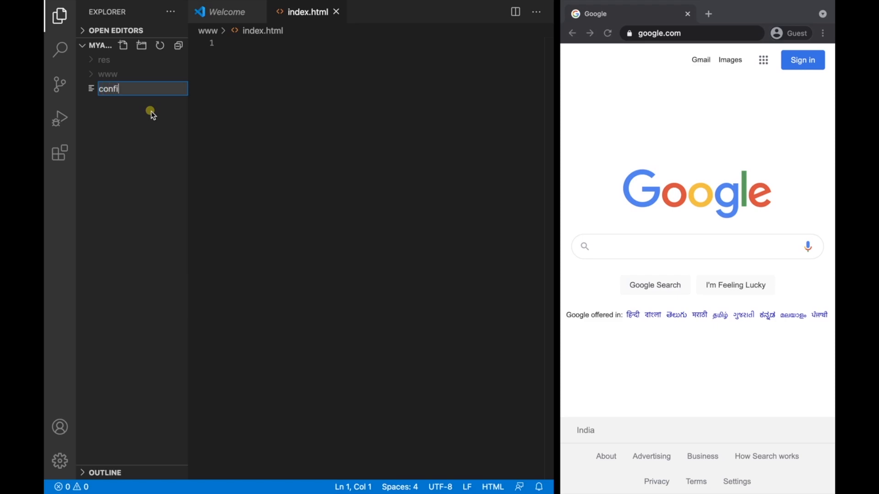
text(g.xml)
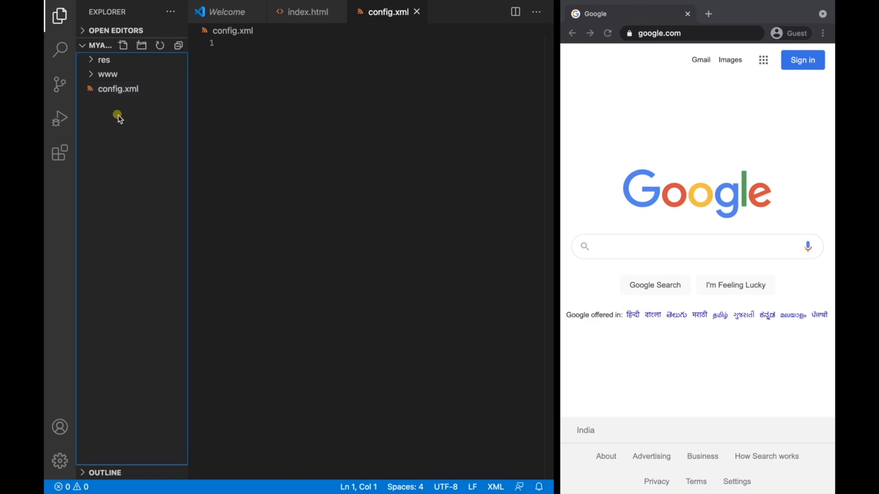
click(123, 45)
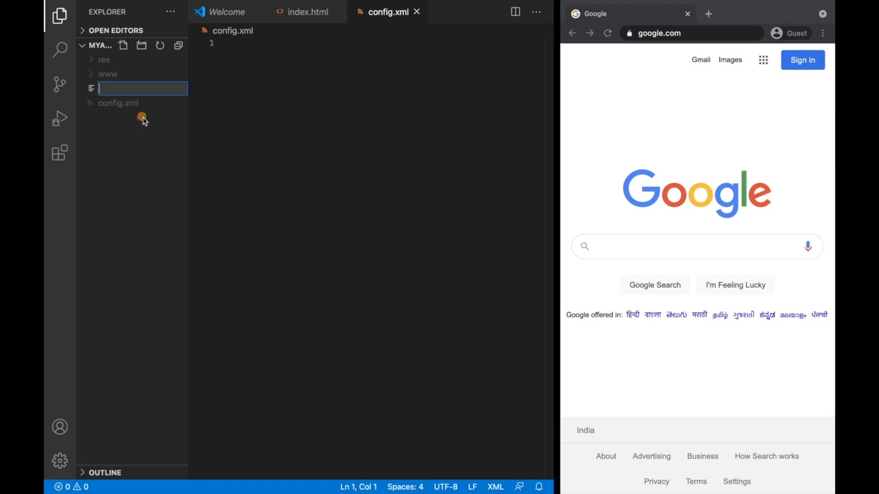
text(voltbu)
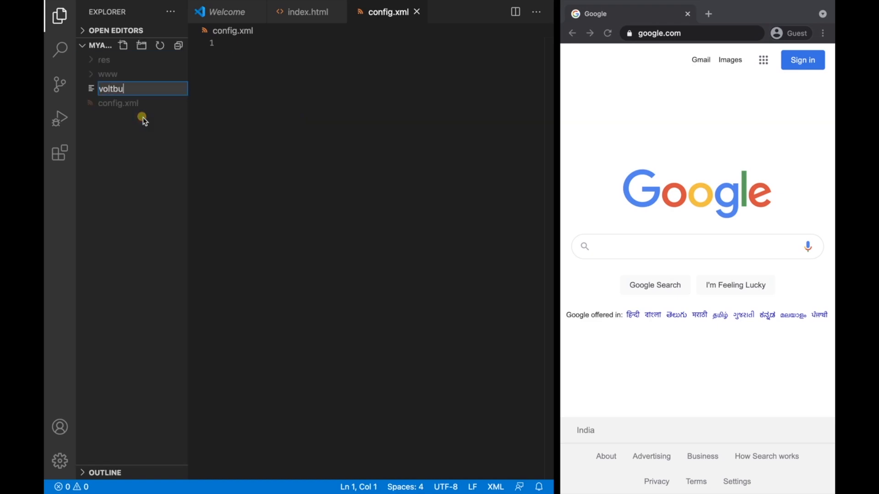
text(ilder.json)
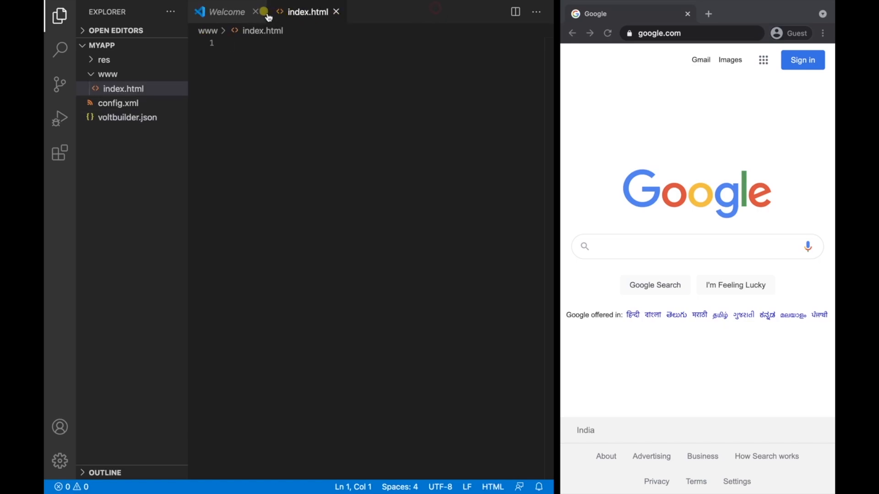
Write index.html with title MyApp, Play/Reset buttons and play/pause audio script
click(256, 12)
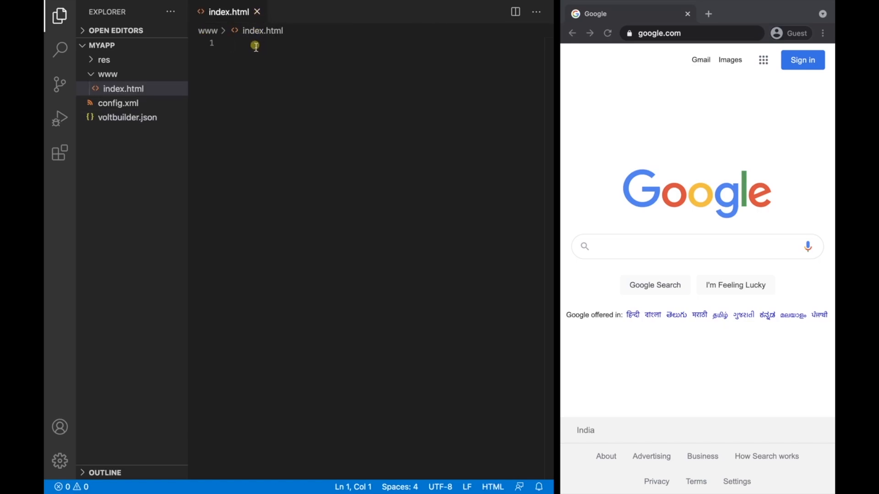
mouse_move(455, 307)
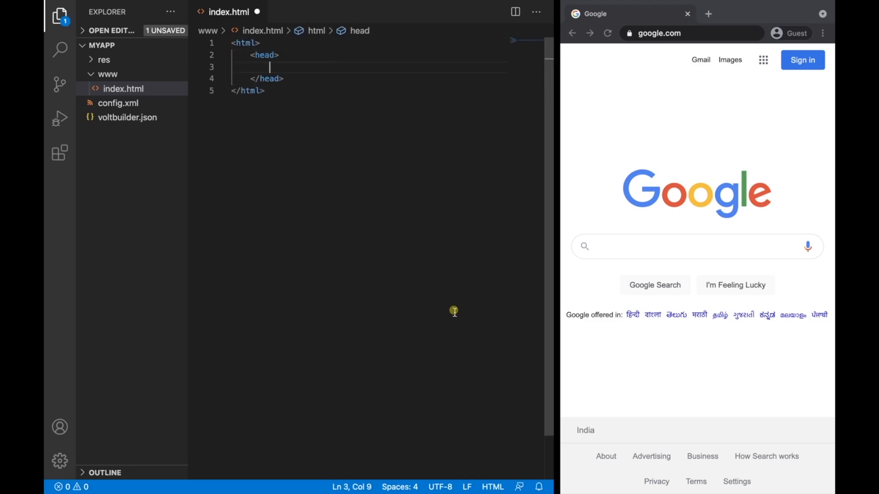
text(<title>MyApp</title>)
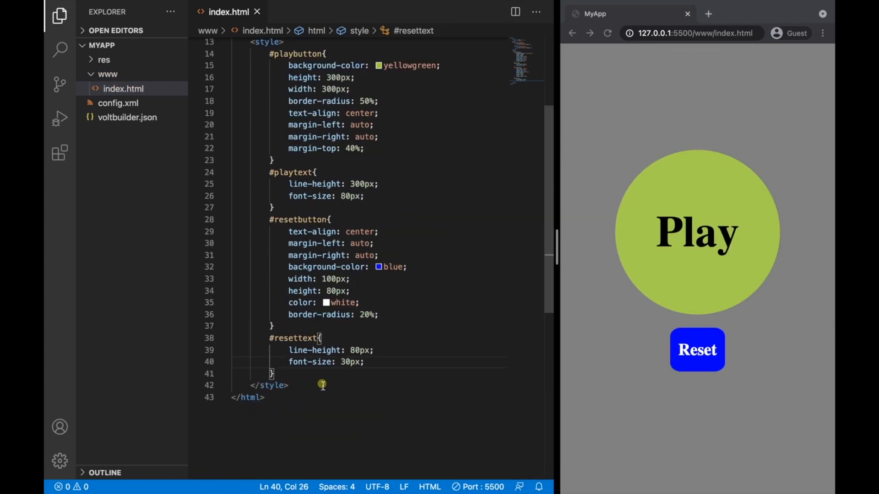
text(//var audio)
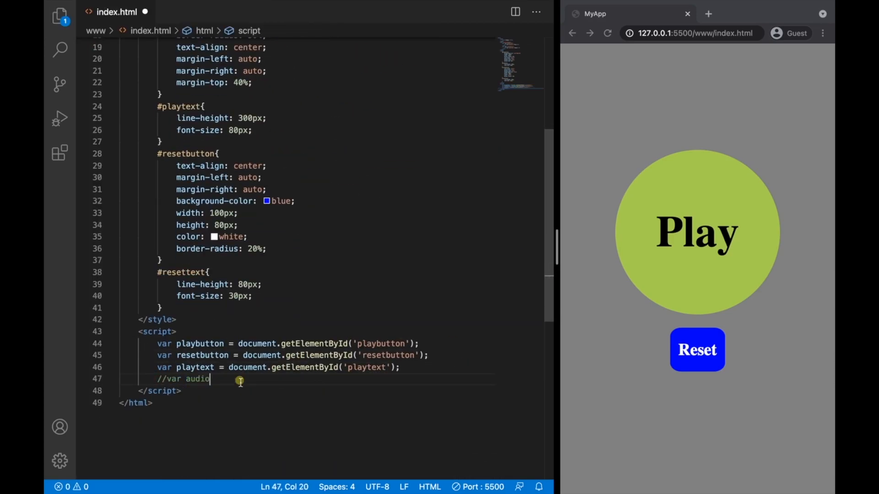
text(playbutton.addEventListener('click', playpause);)
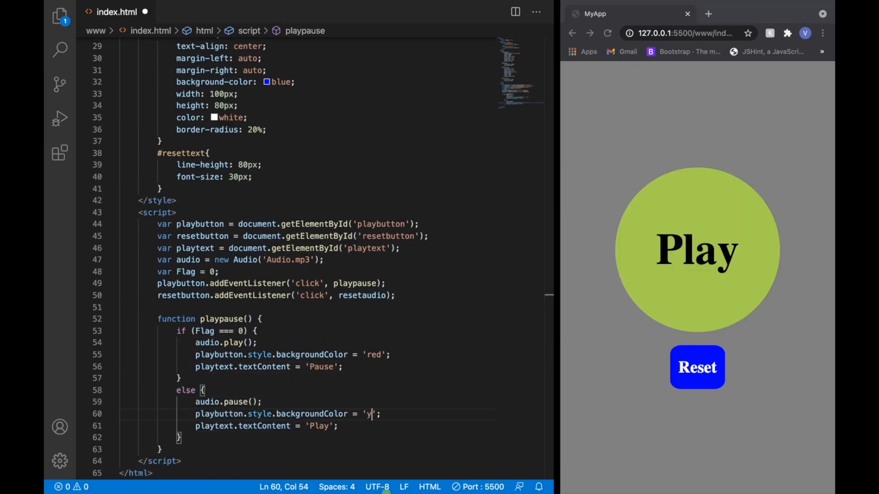
click(697, 249)
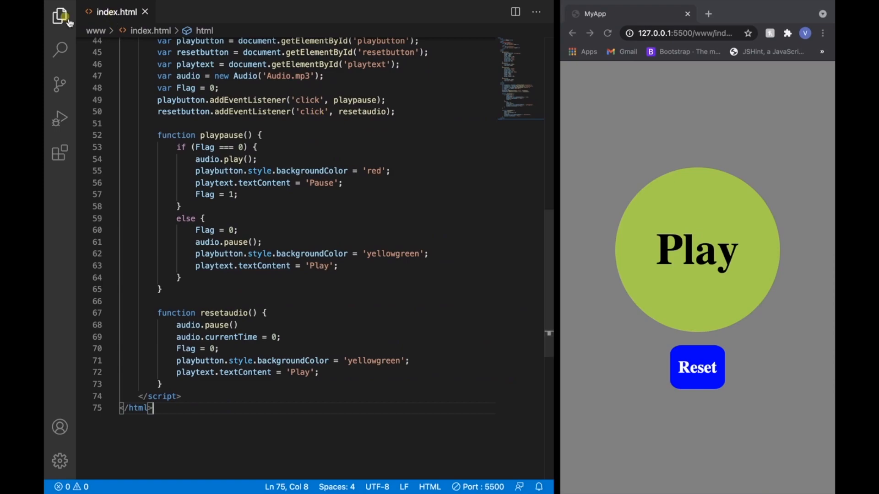
click(59, 17)
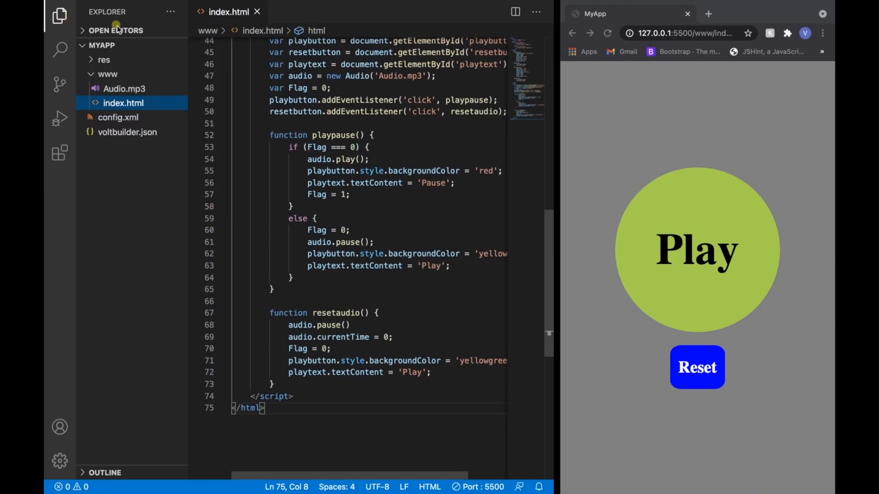
mouse_move(165, 90)
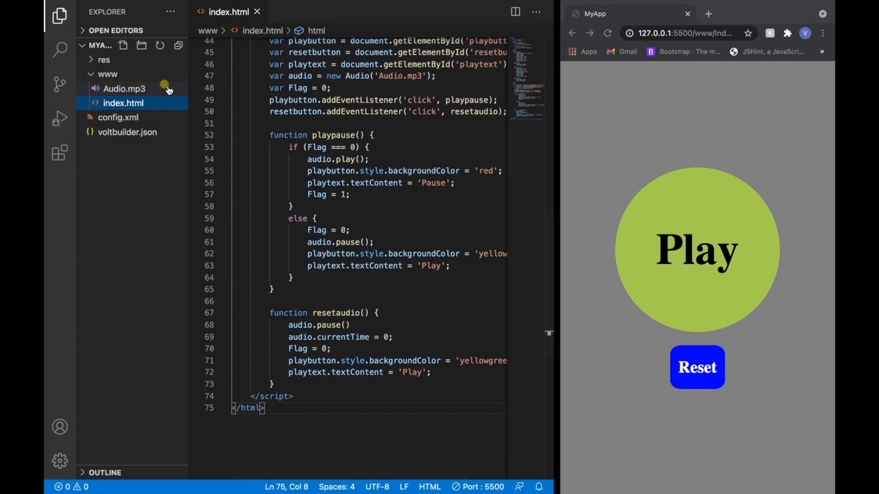
mouse_move(168, 110)
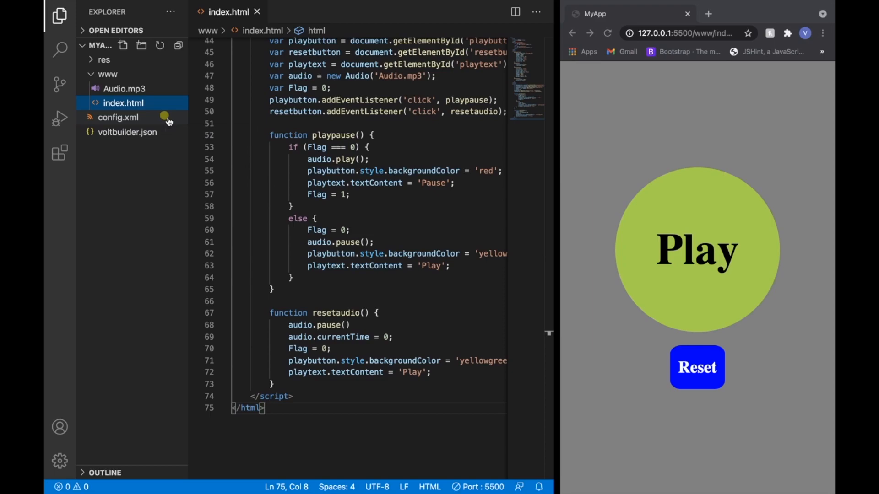
Start config.xml with <?xml version = '1.0' encoding = 'UTF-8' ?>
click(117, 117)
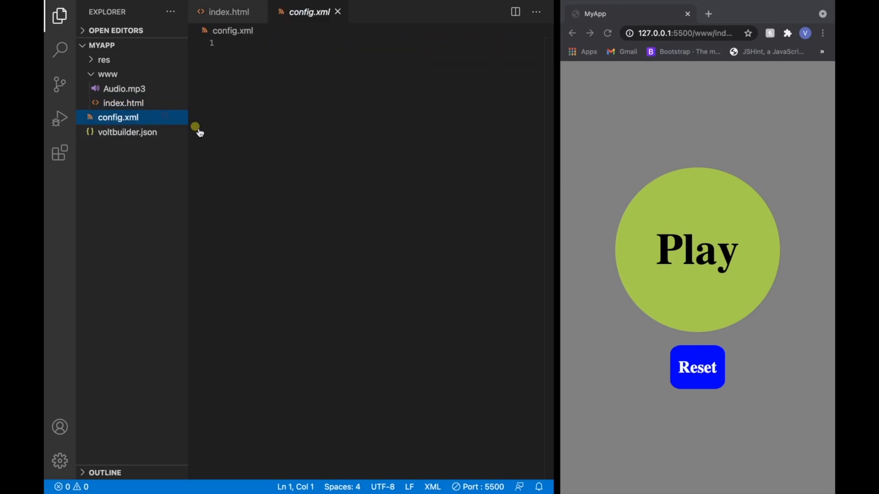
mouse_move(226, 129)
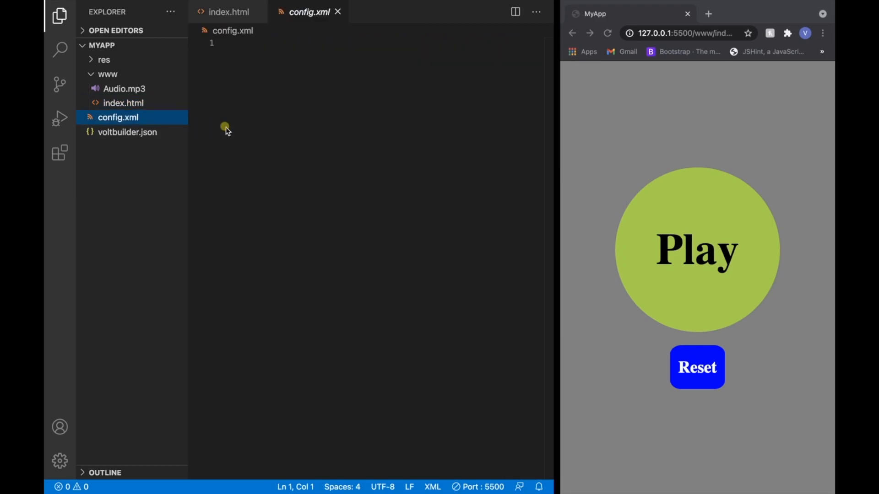
click(232, 43)
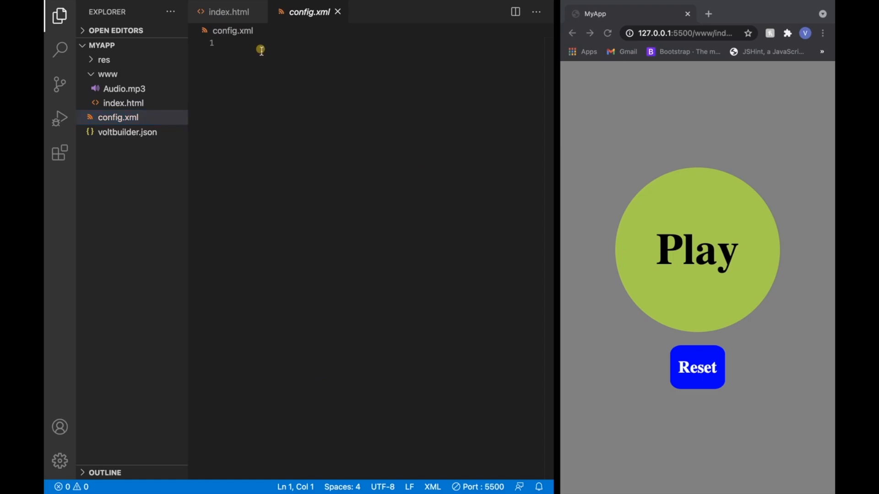
text(<x)
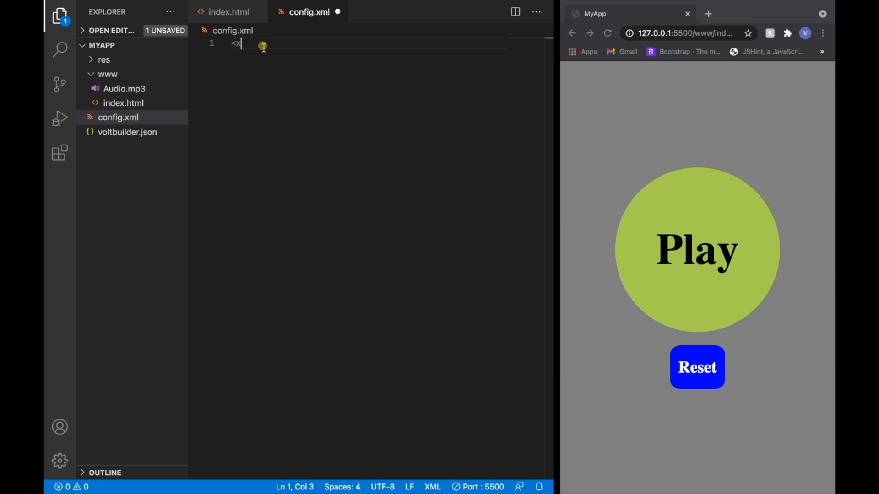
key(Backspace)
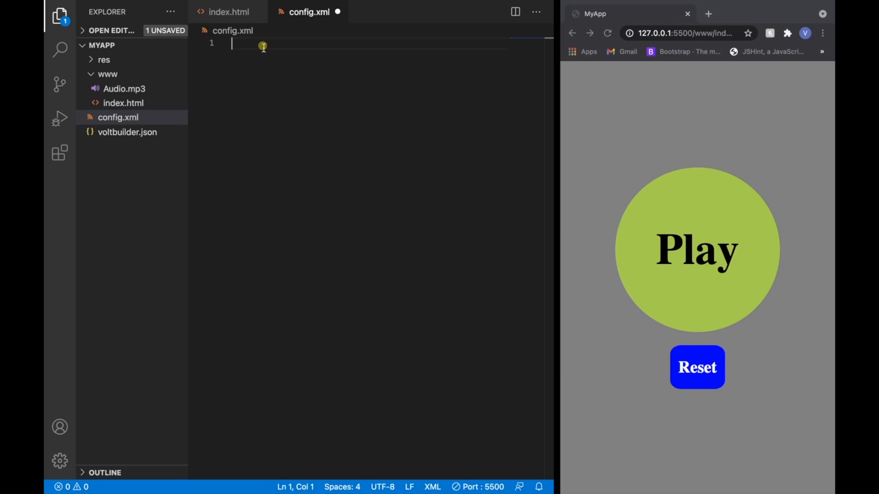
text(<?)
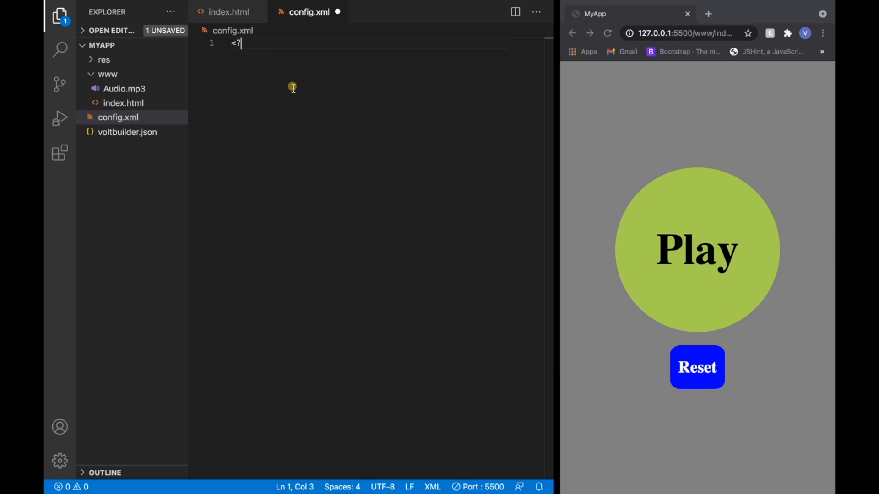
text(xml ver)
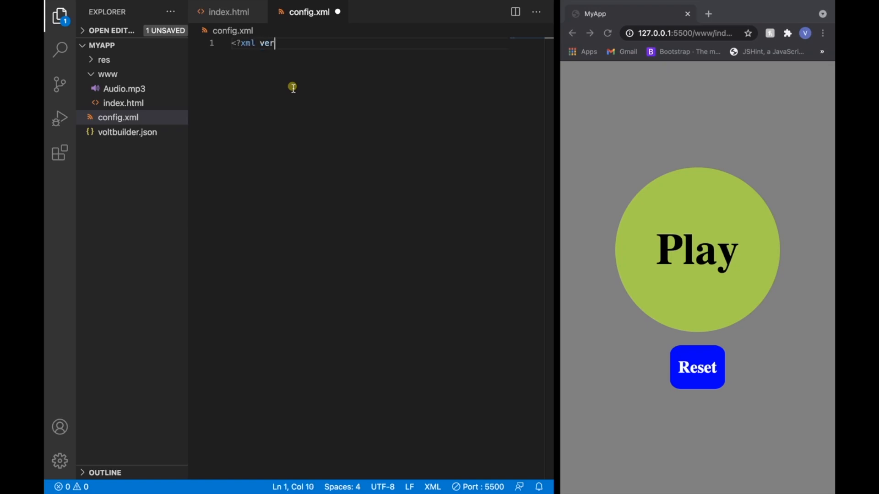
text(sion = ')
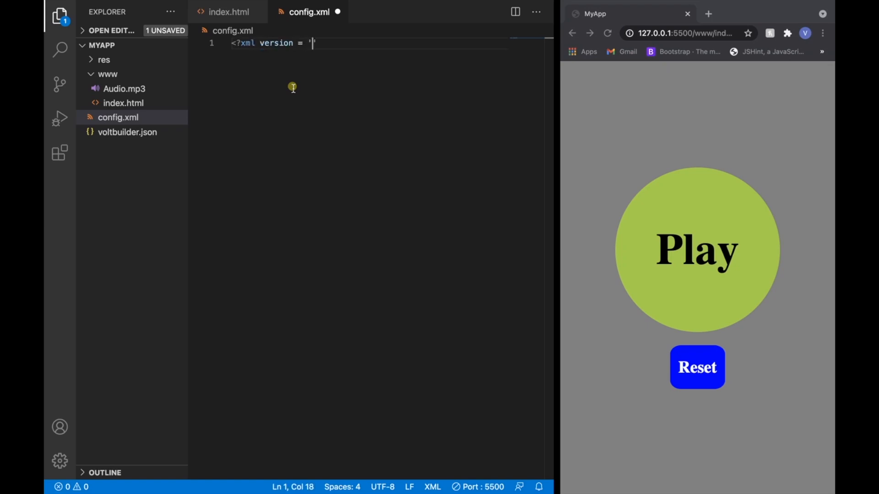
text(1.0' e)
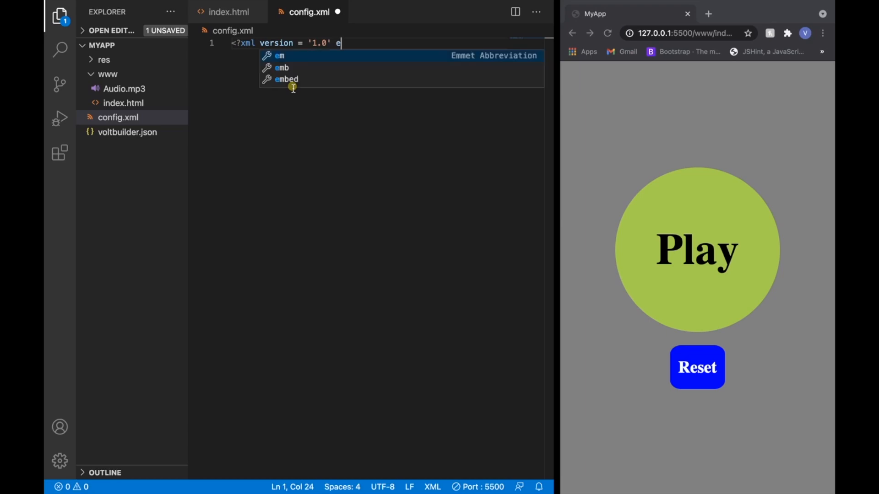
text(ncoding = '')
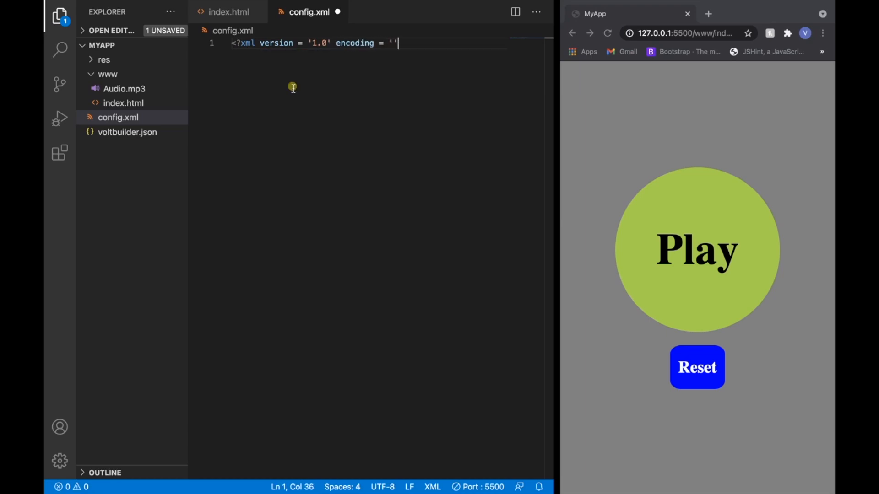
text(UTF-8)
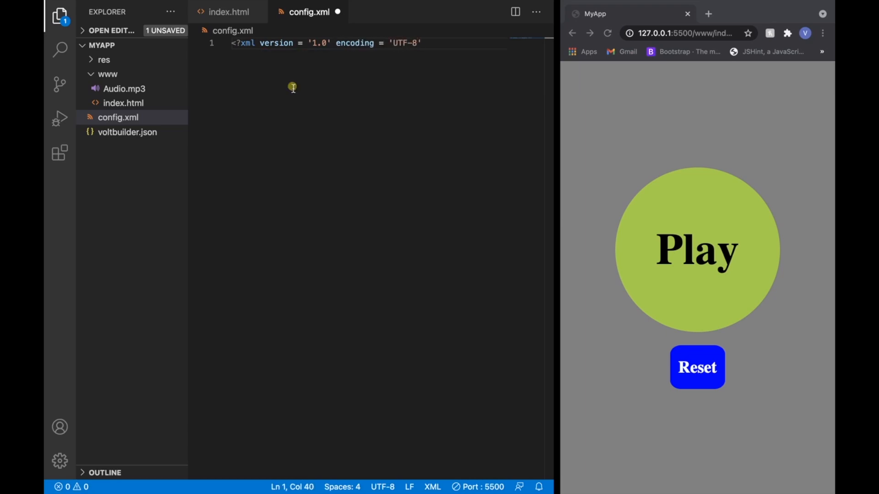
text(?>)
text(<)
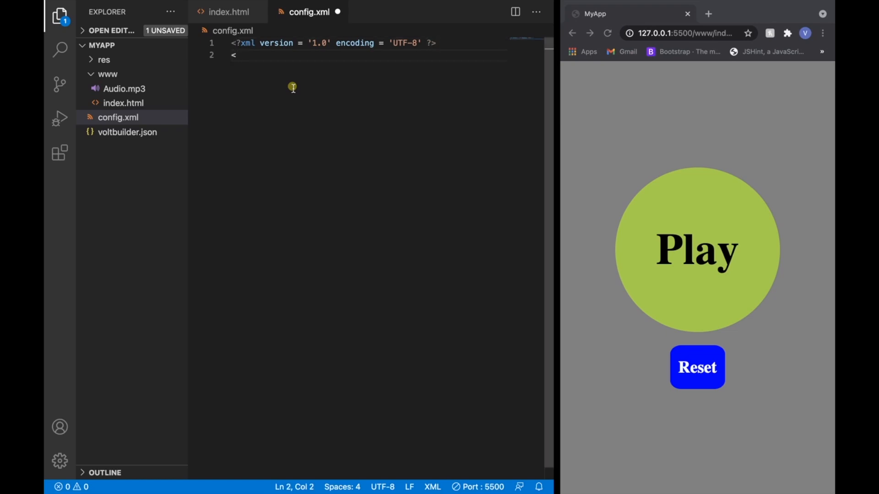
Begin the widget element with android-versionCode '1' and id 'com.iBuildThings.MP3Player'
text(widget)
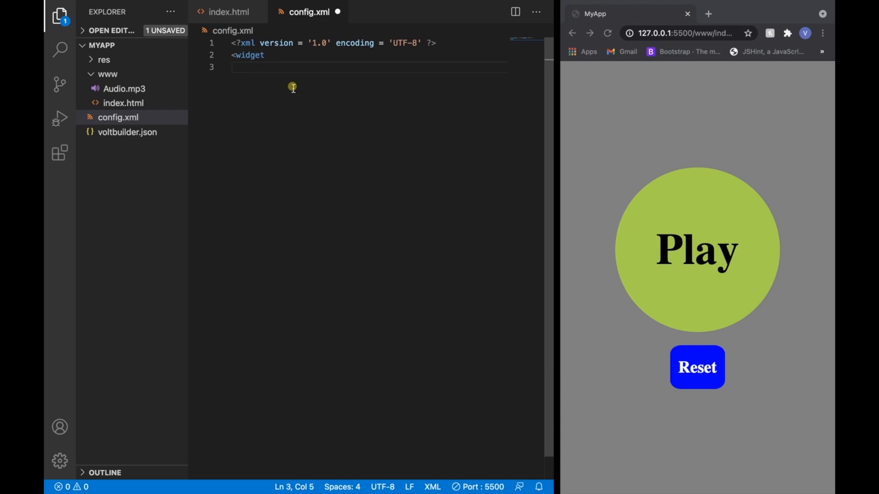
text(android)
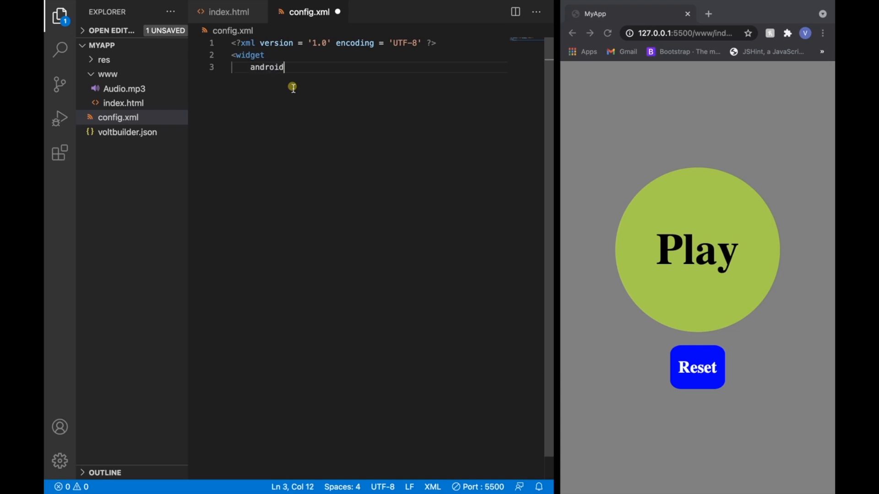
text(-versionCode =)
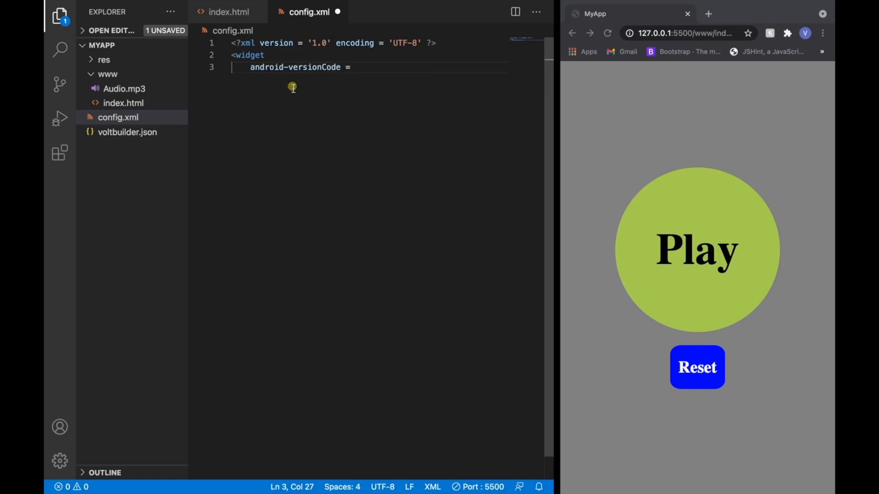
text('1)
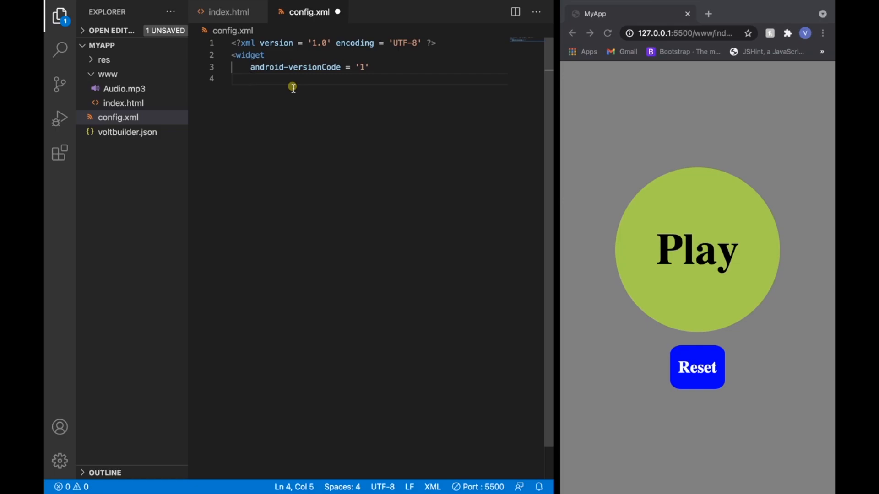
text(id = '')
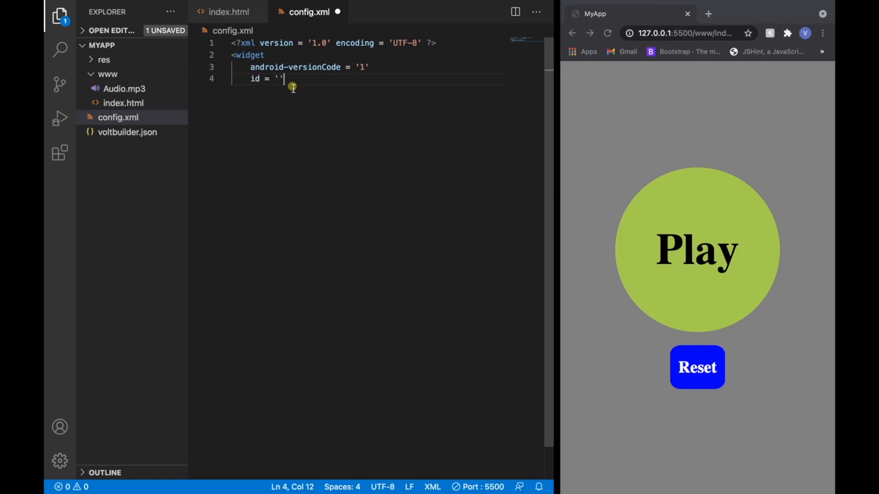
key(Backspace)
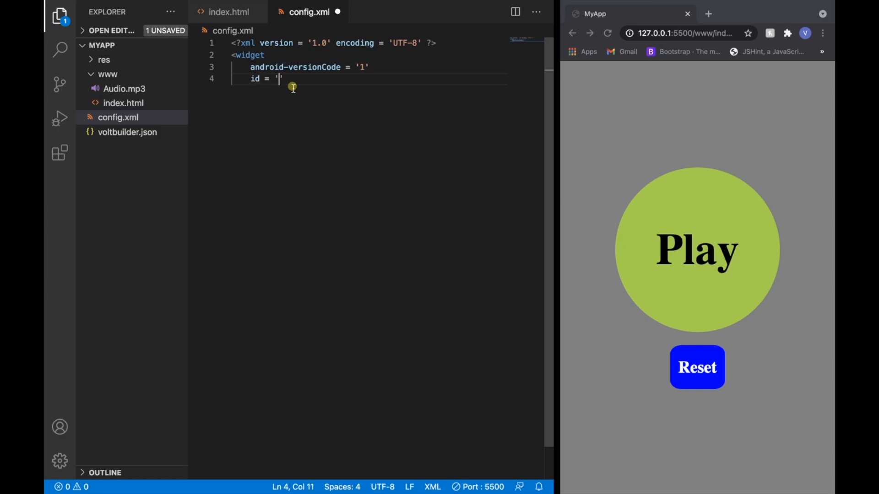
text(com.iBuild)
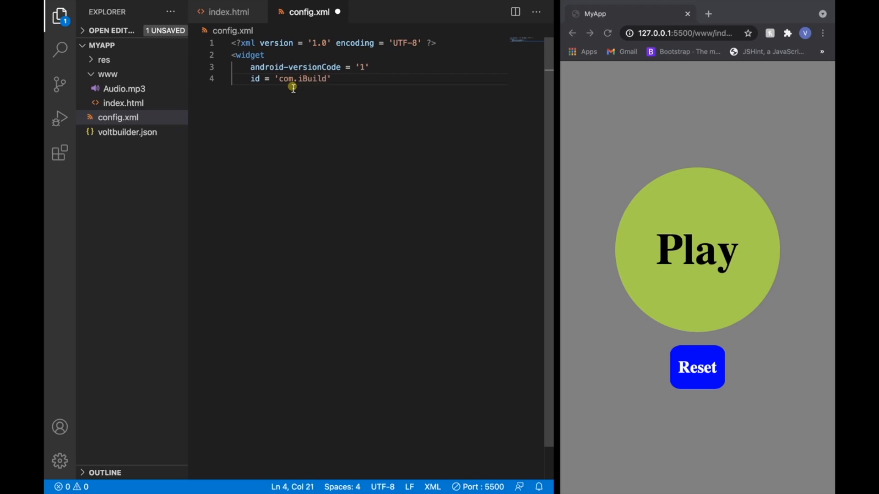
text(Things)
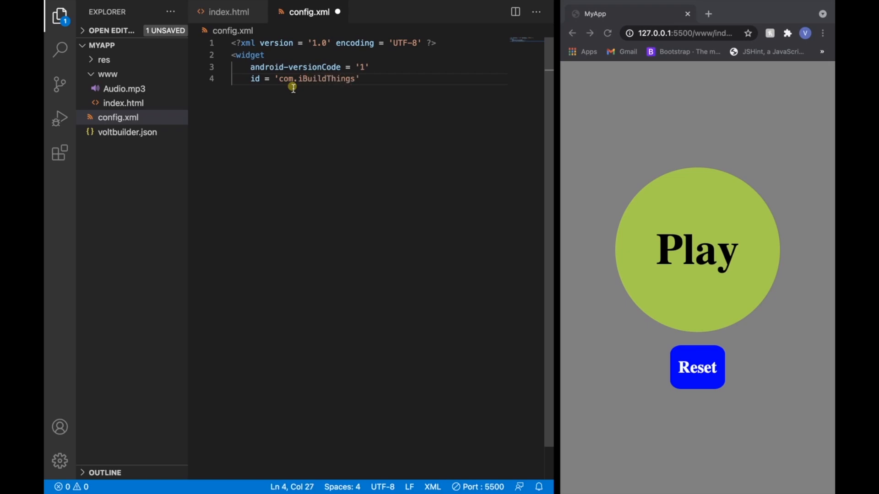
text(.MP3Player)
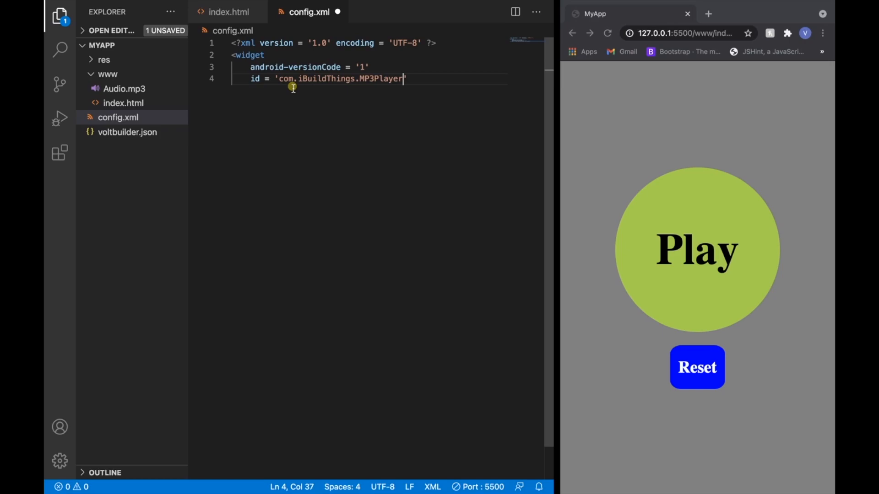
text(ves)
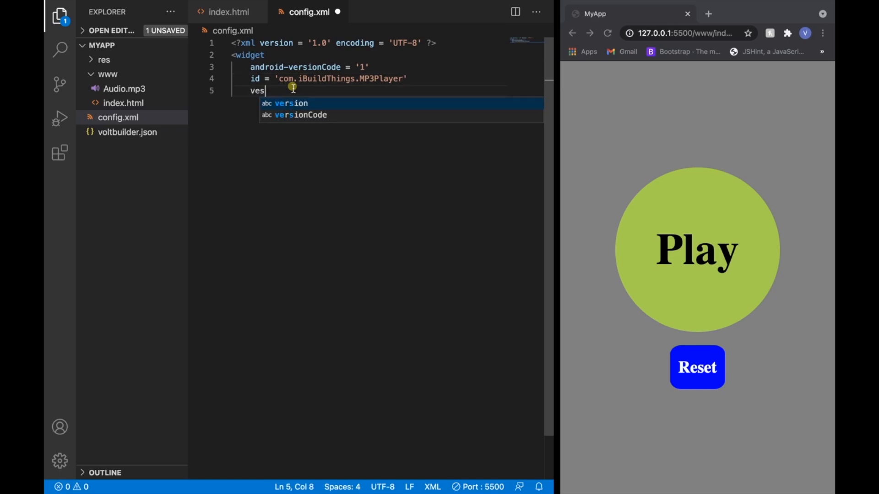
click(290, 103)
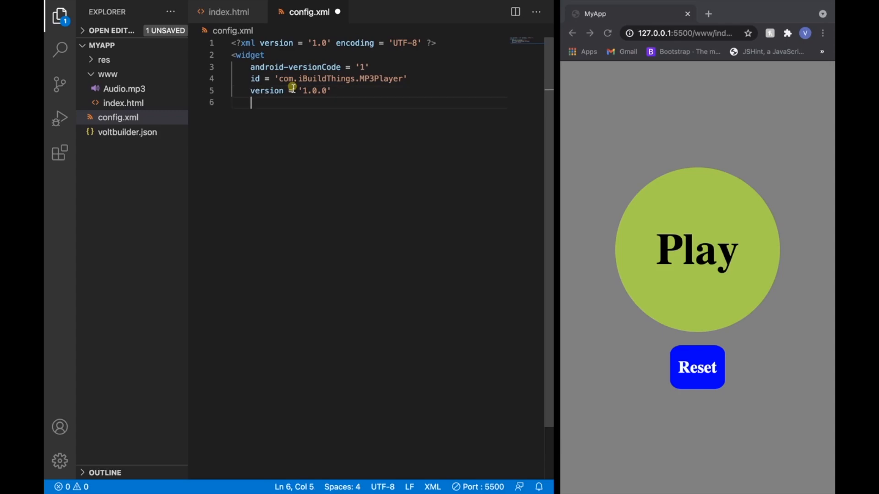
text(xmlns = ')
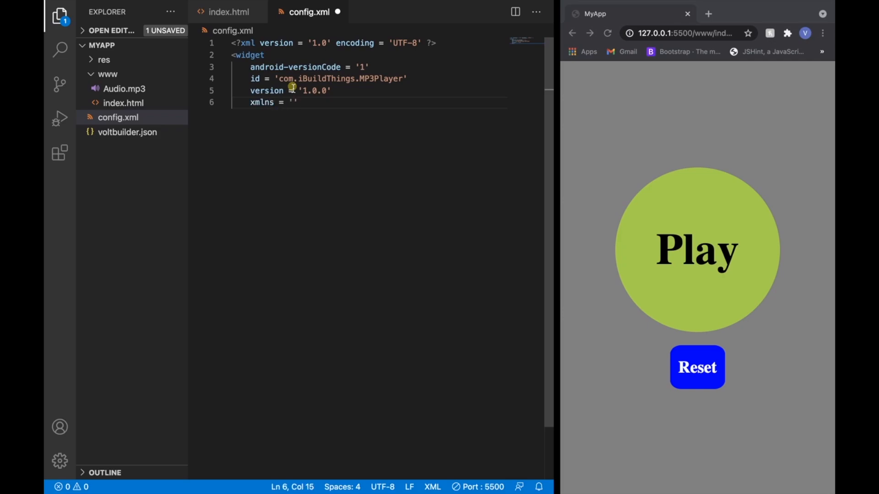
text(https://www.w)
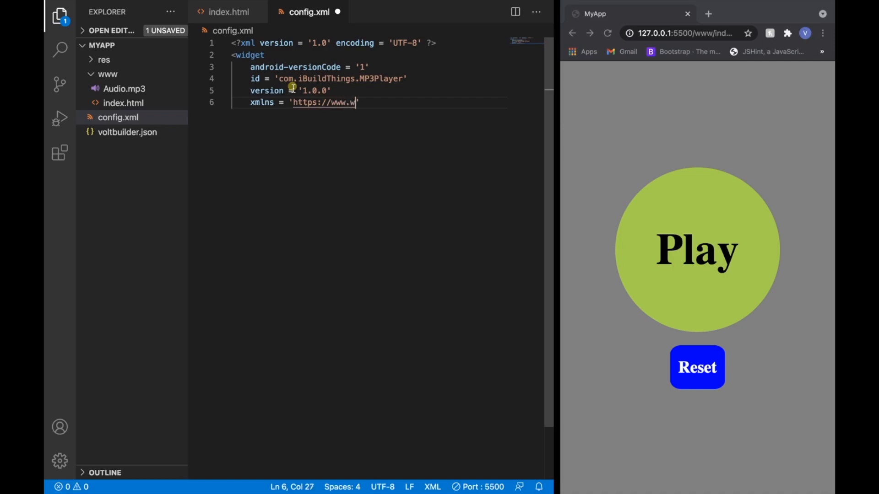
text(3.org)
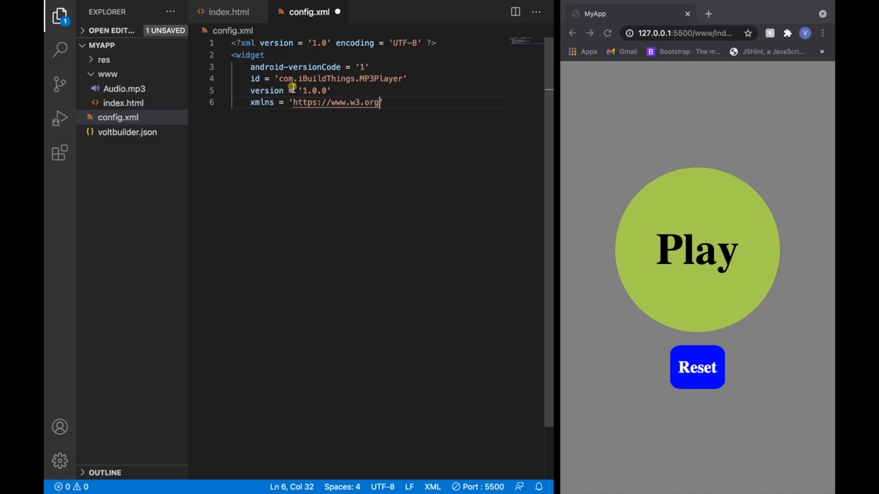
text(/ns/)
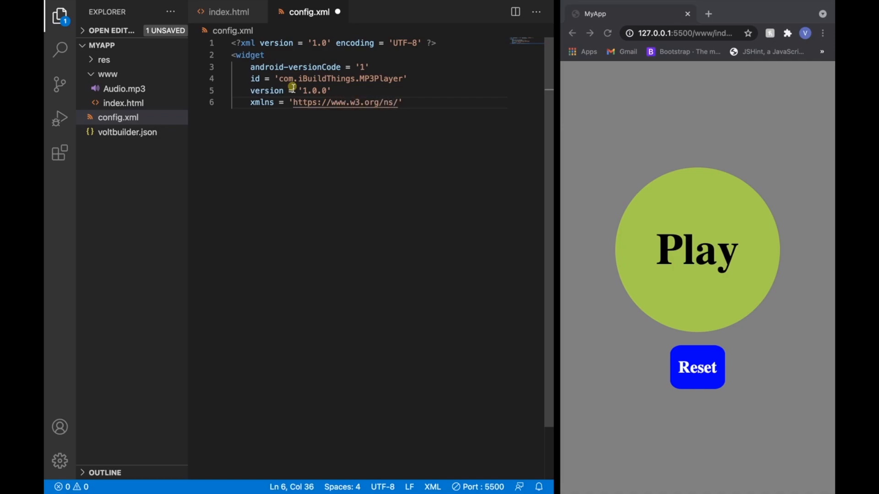
text(widgets)
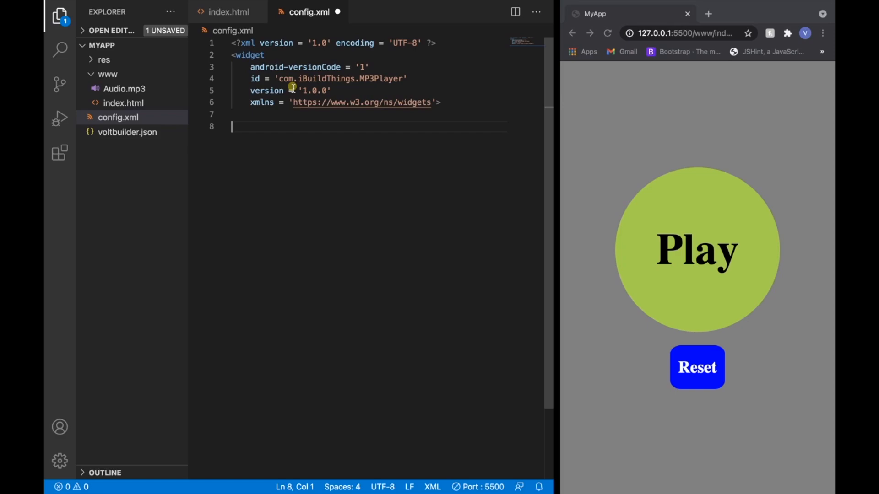
Add <name>MP3Player</name>, description '2 Button MP3Player' and <author>iBuildThings</author> elements
text(N)
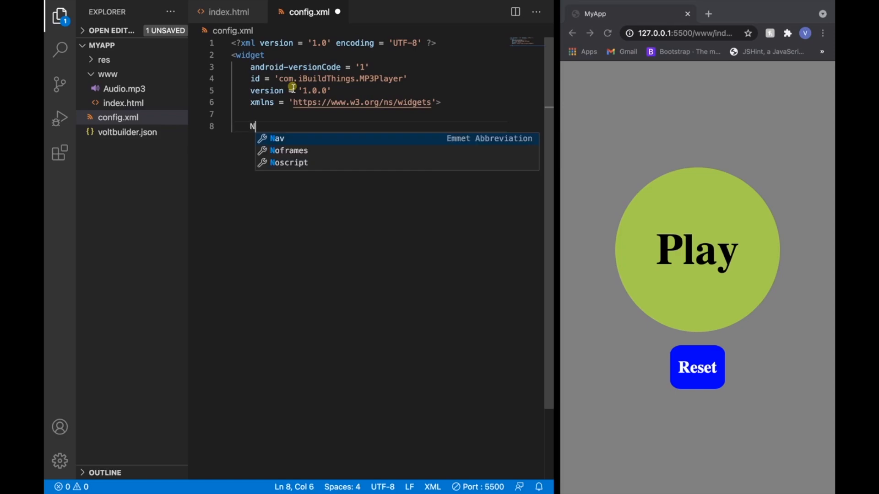
text(<name)
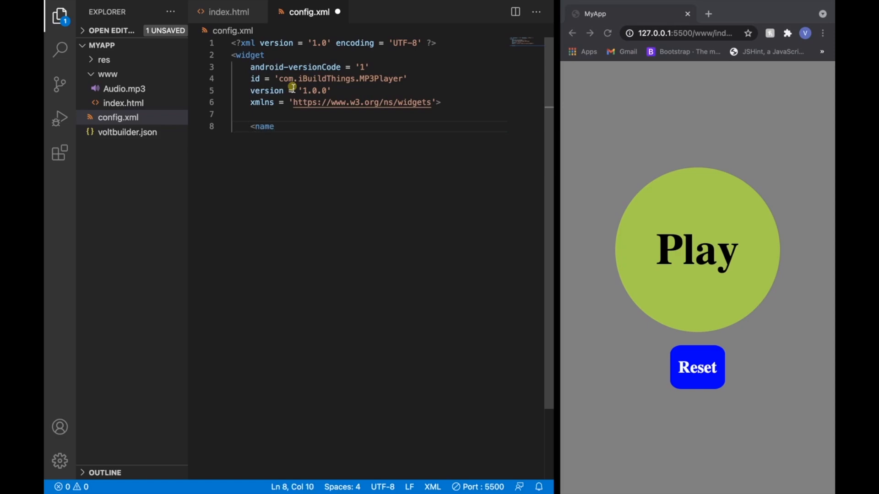
text(MP3Player</name>)
text(<description> </description>)
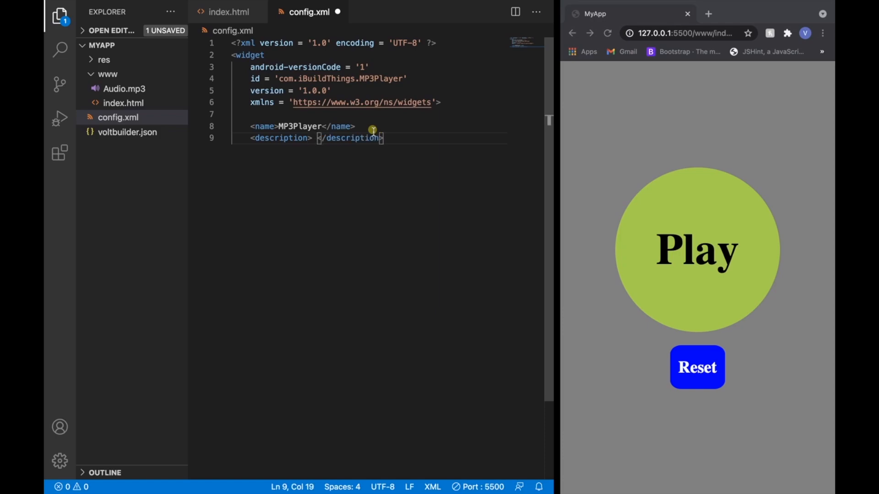
text(2 Button)
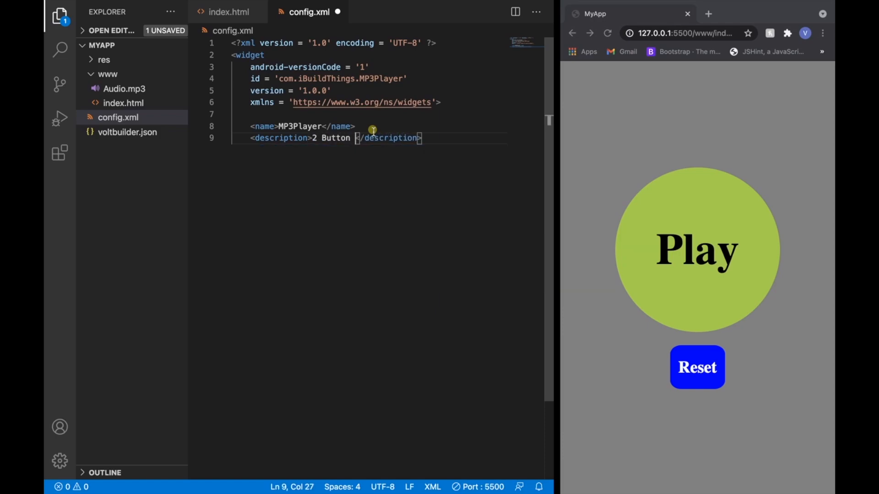
text(MP3Player)
text(<author)
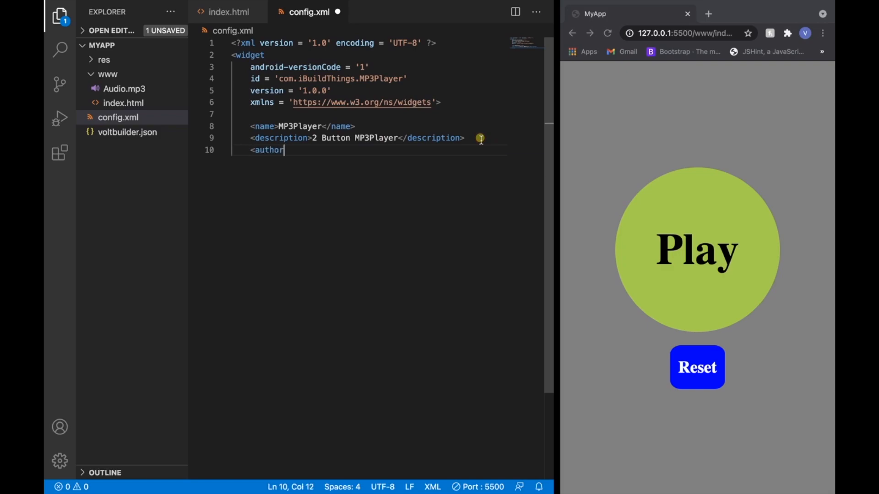
text(>iBuildThings</author>)
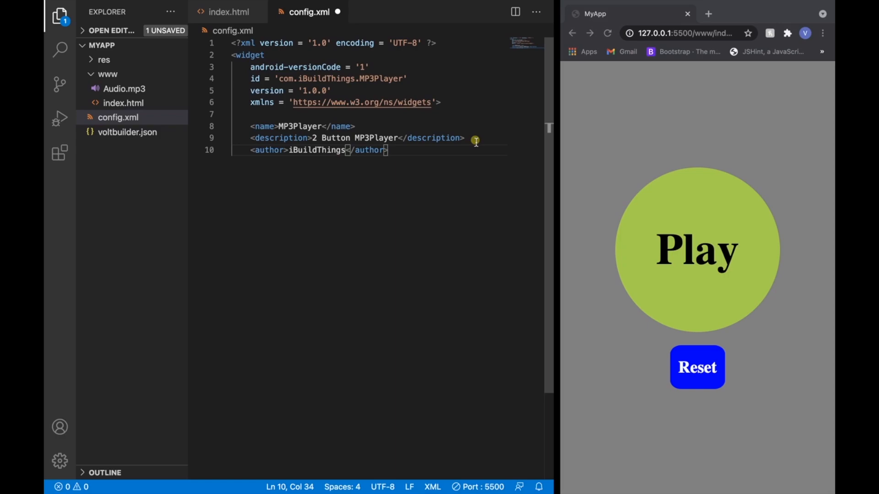
key(Enter)
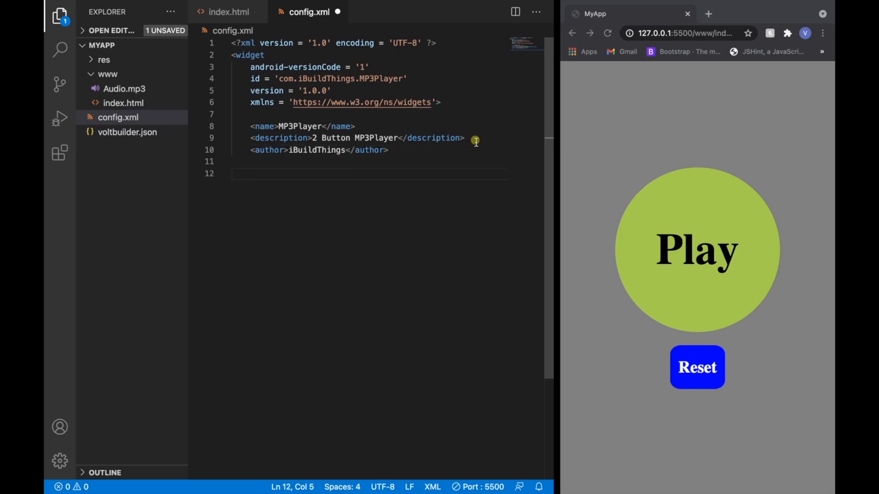
Add a preference element with name 'orientation' and value 'portrait'
text(<preference name = ')
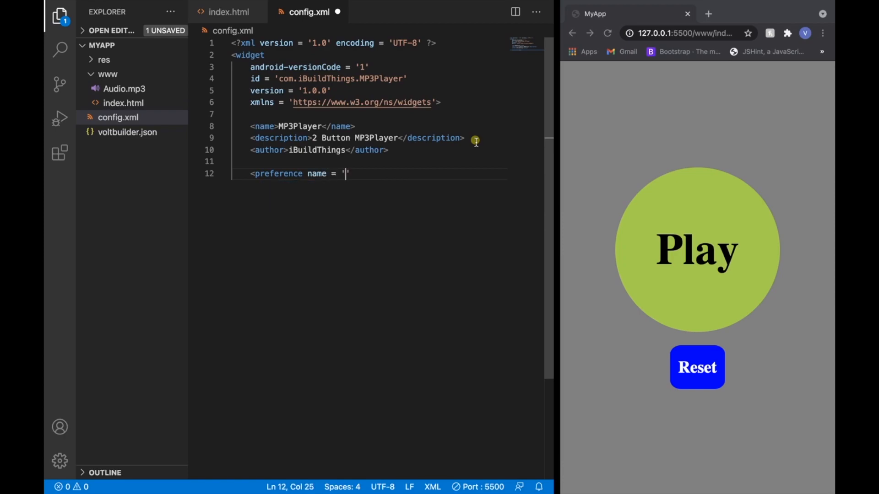
text(orientation)
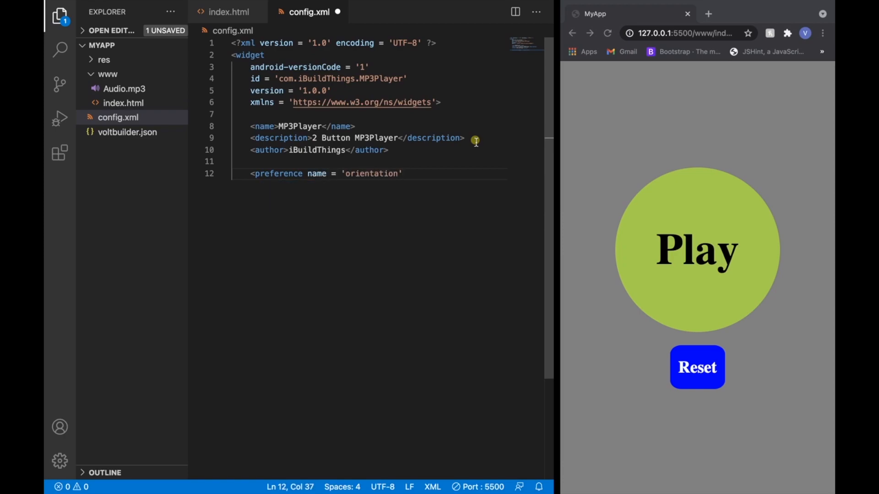
text(value = '')
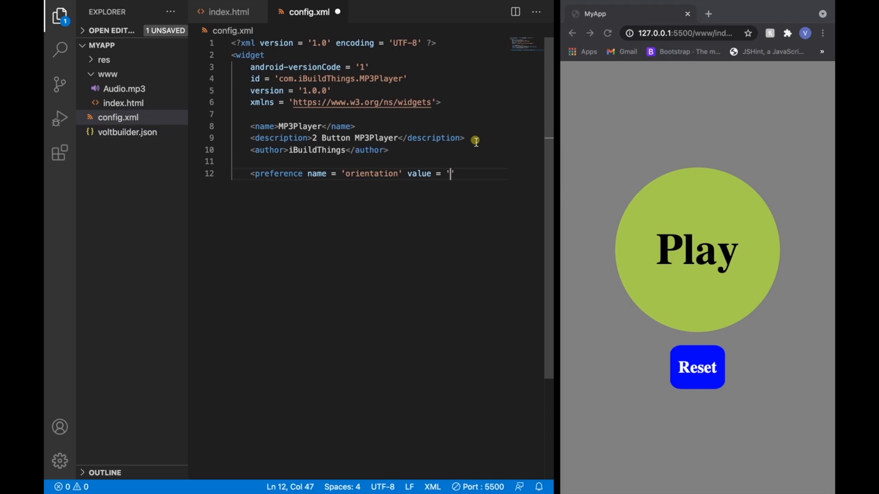
text(portrait')
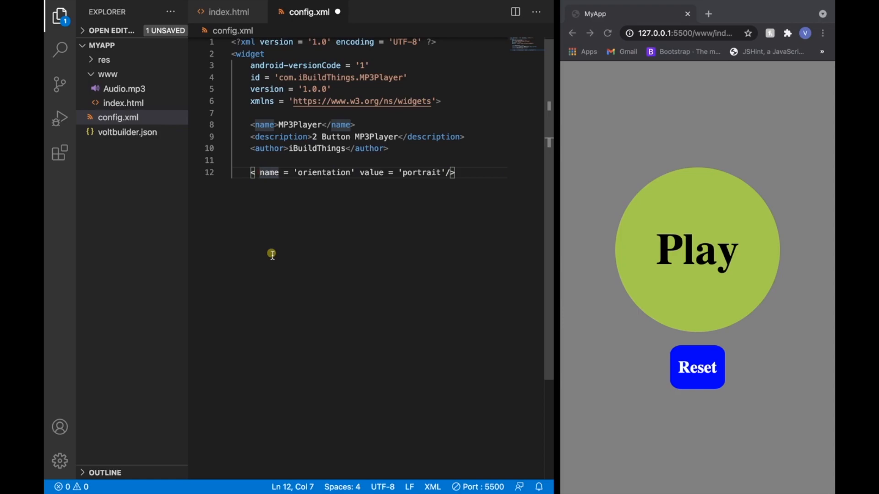
text(preference)
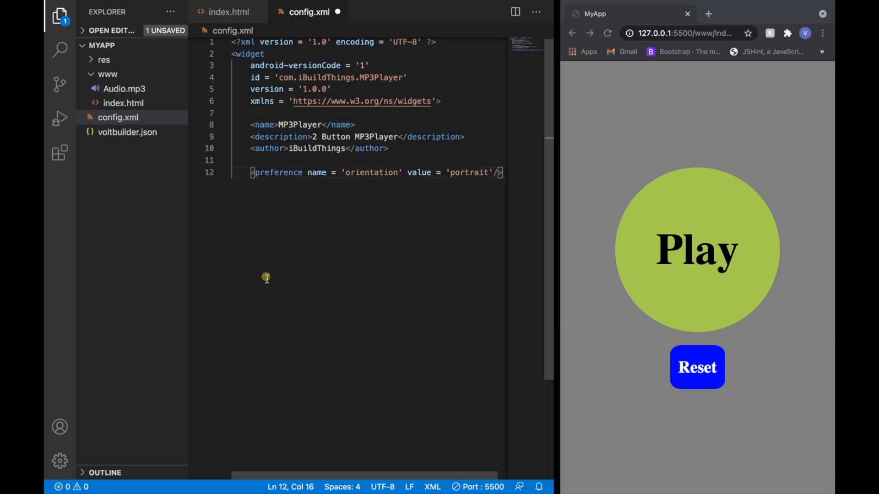
key(enter)
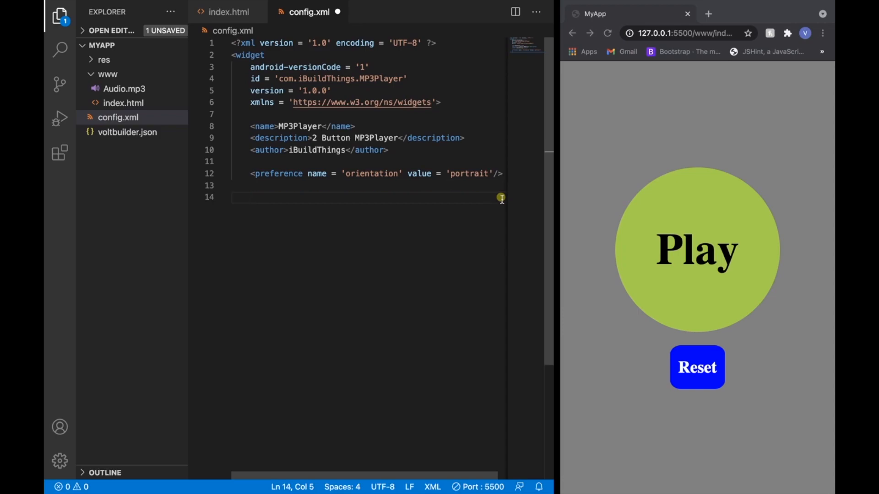
Close the widget element with </widget> and save config.xml
text(</)
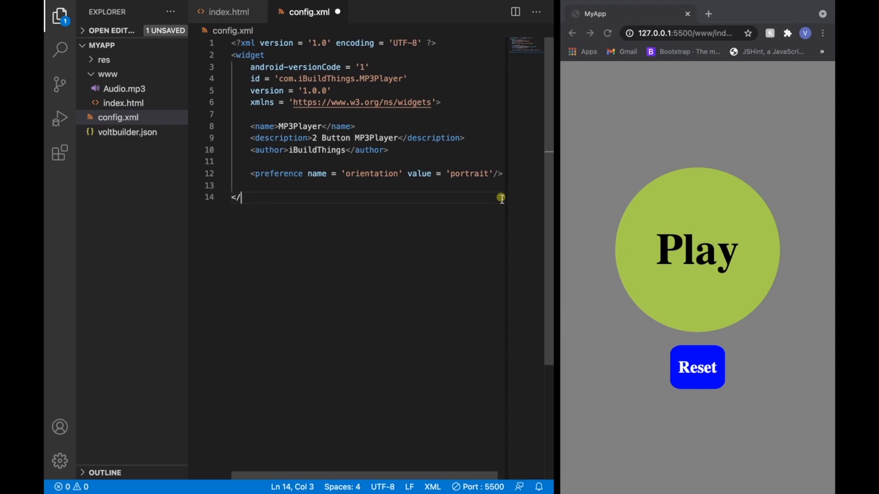
text(widget>)
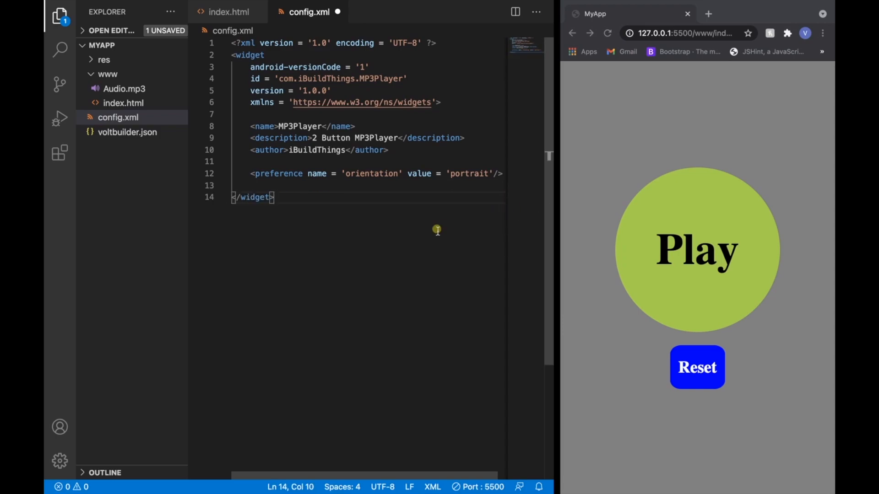
key(ctrl+s)
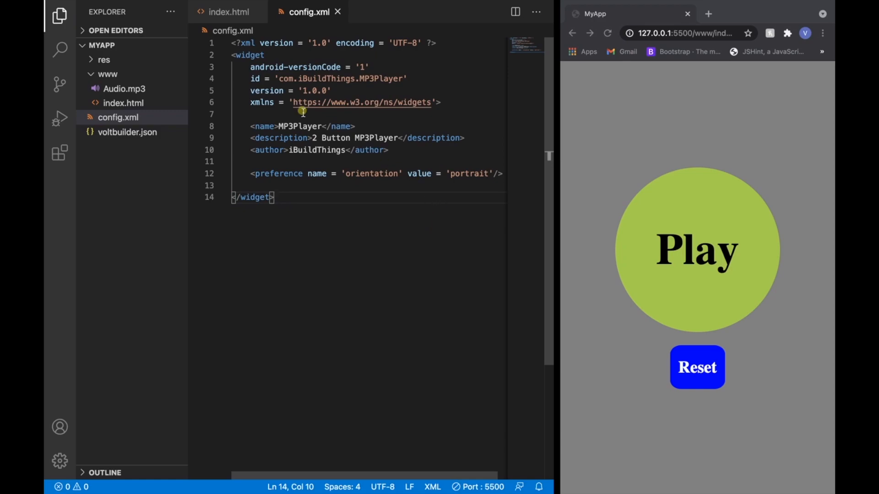
click(127, 132)
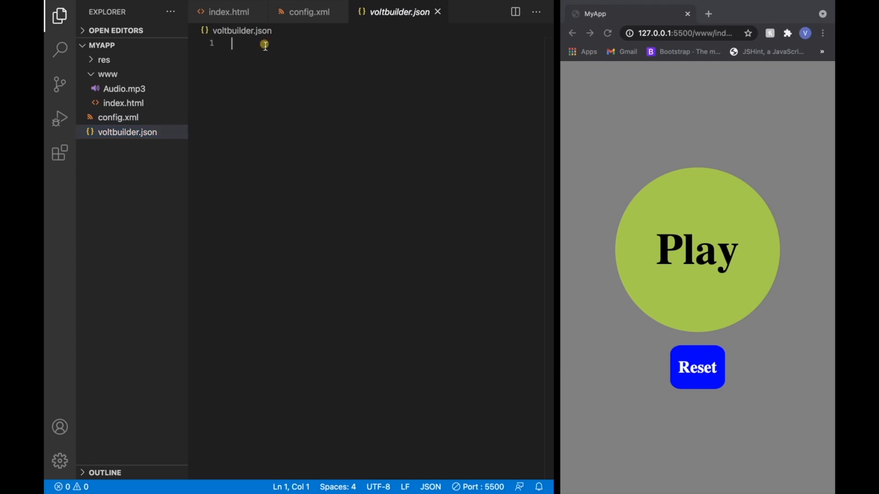
Write voltbuilder.json with a platform setting of "android"
text({})
text("plat)
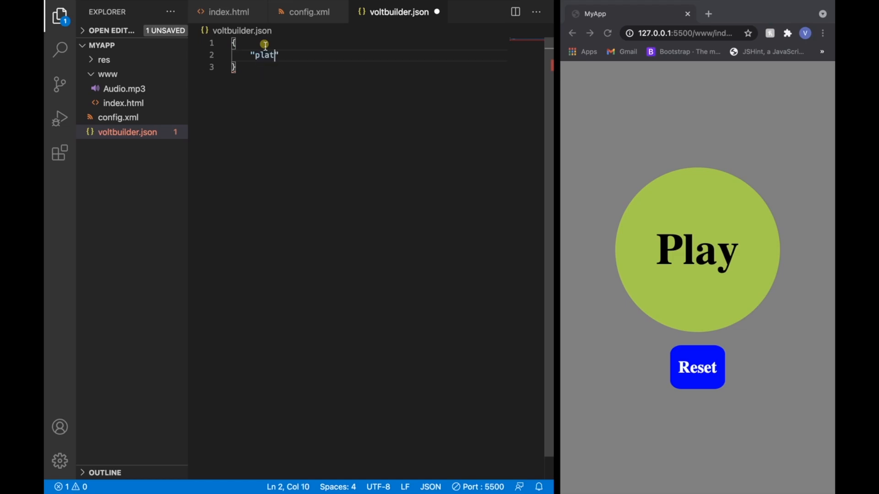
text(form)
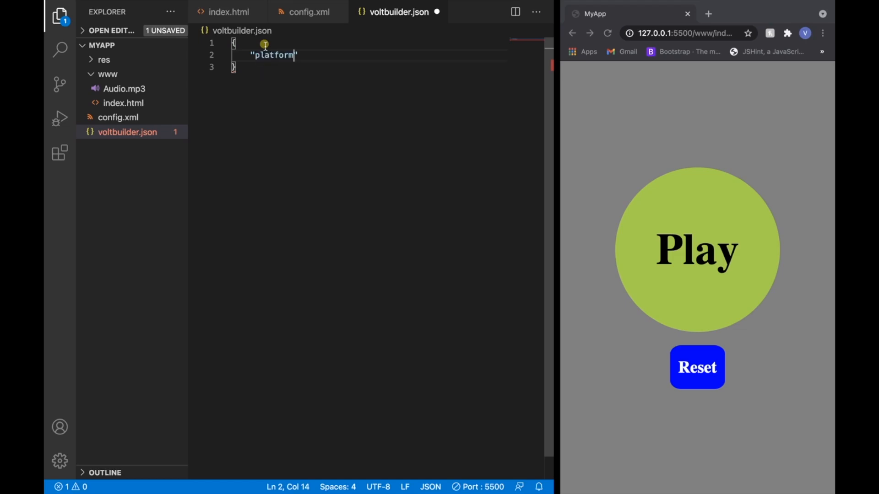
text(":)
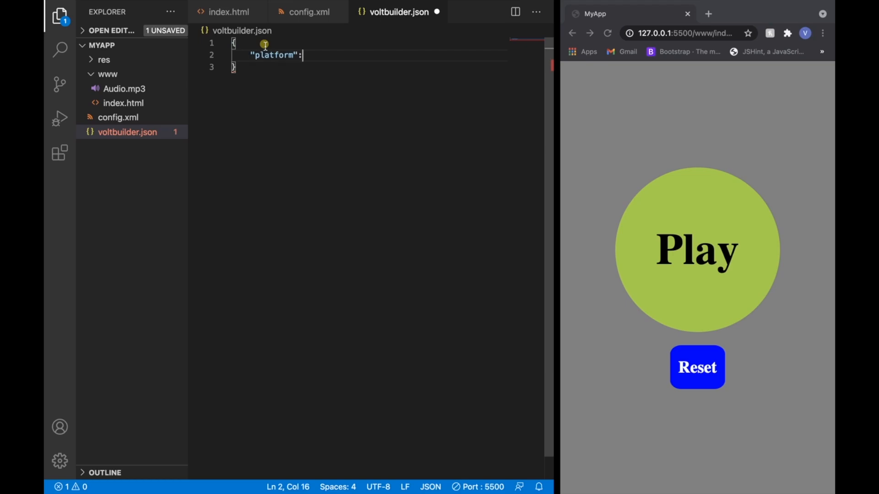
text(andro)
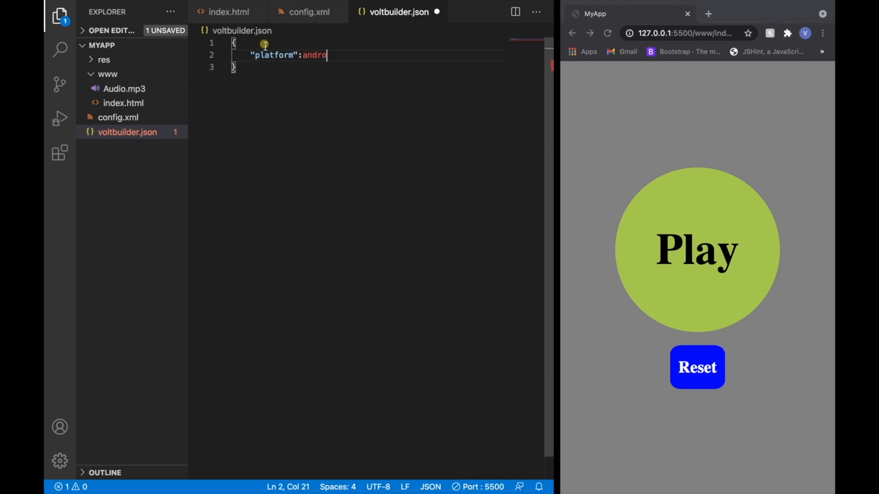
text(i)
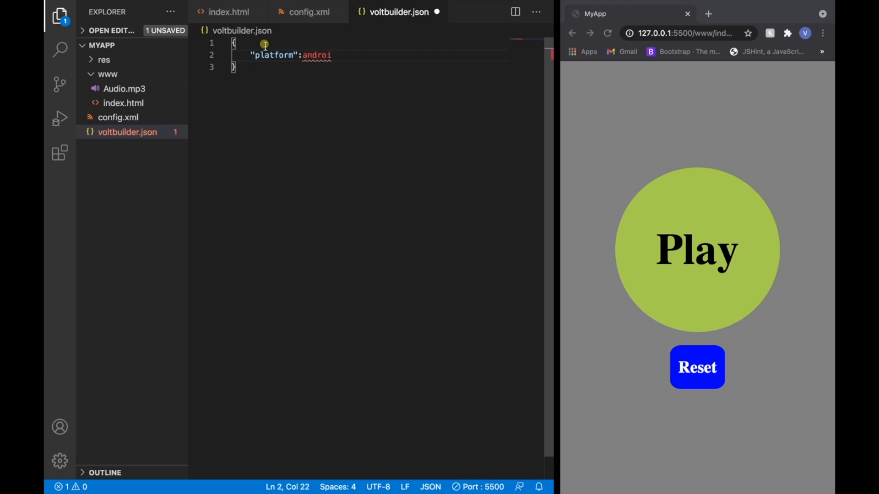
key(Backspace)
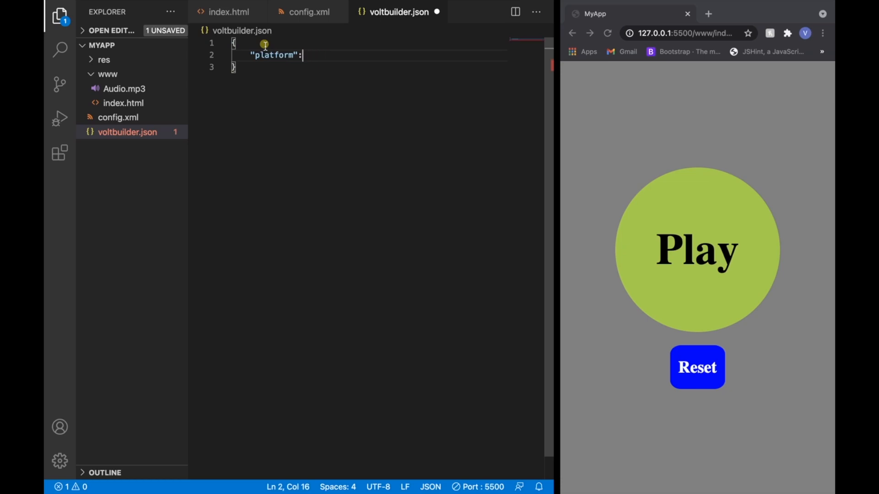
text(")
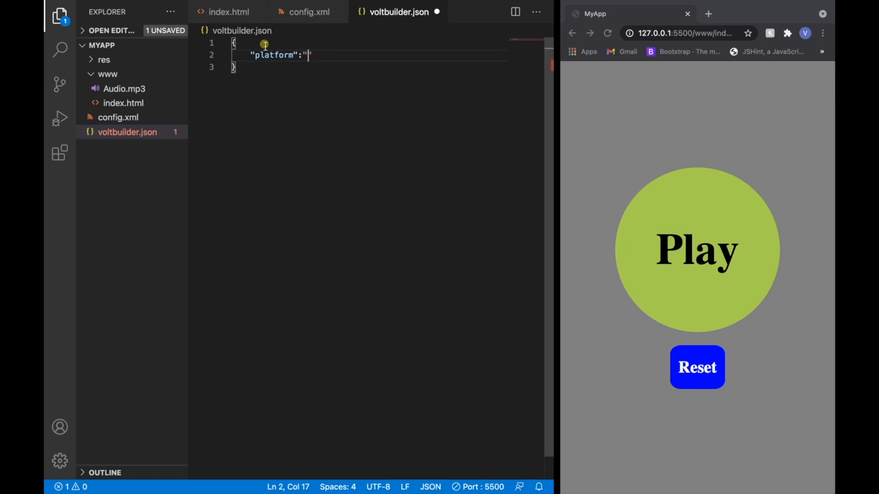
text(andr)
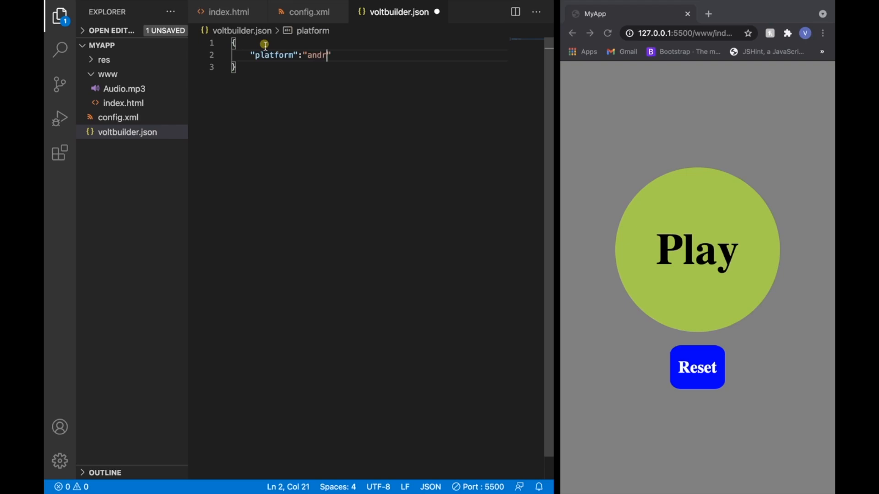
text(oid)
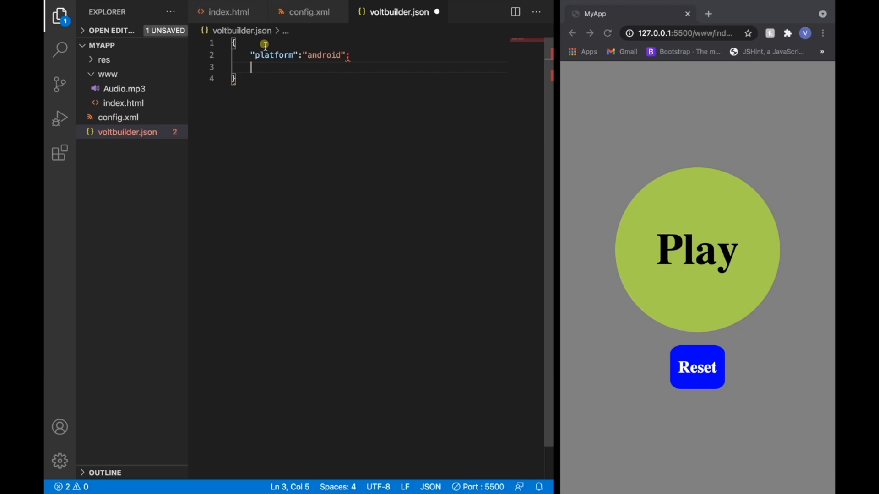
Add a "release": "debug" setting on a new line
key(Backspace)
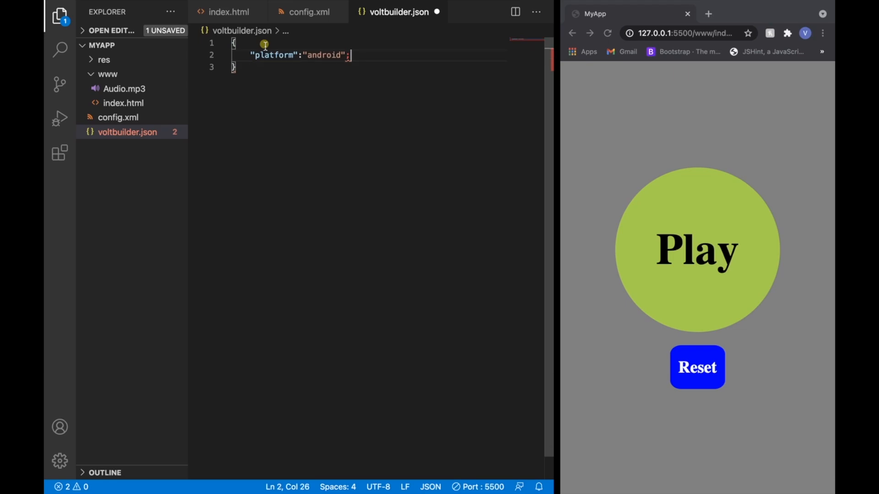
text(,)
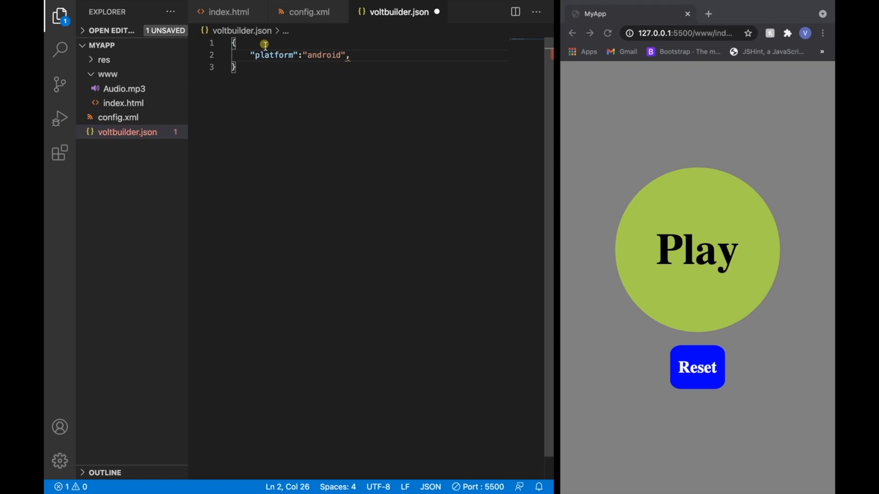
key(enter)
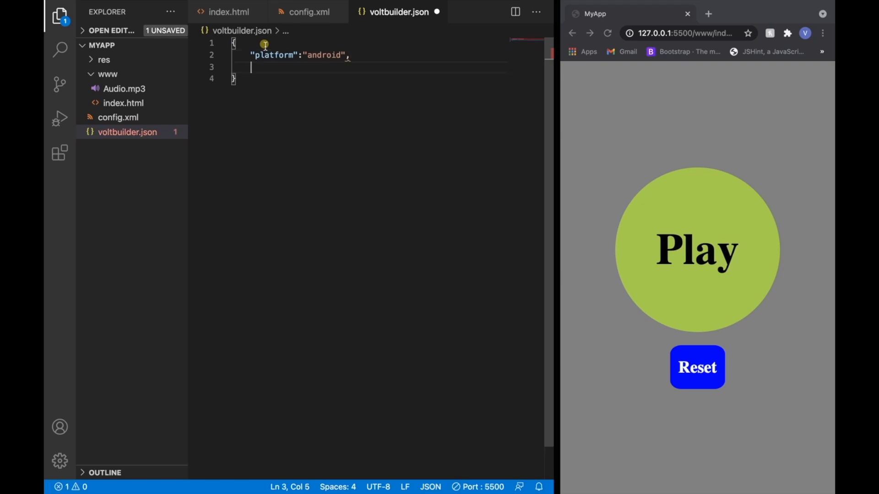
text("")
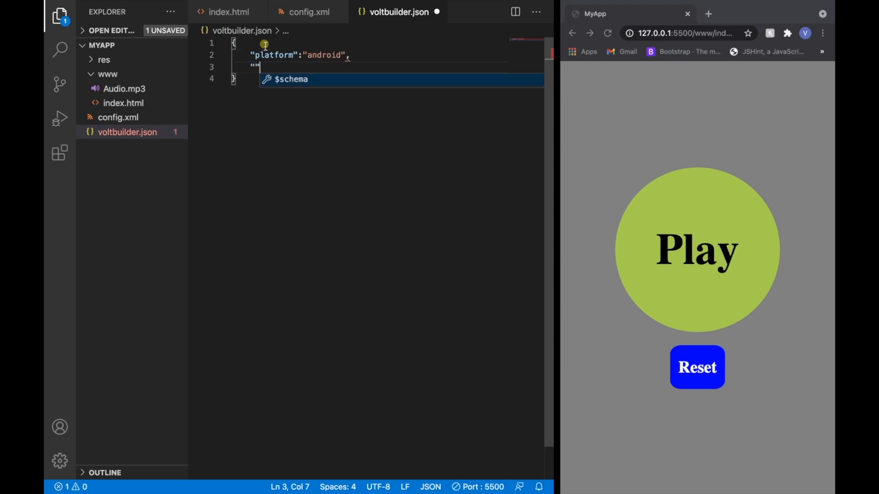
text(r)
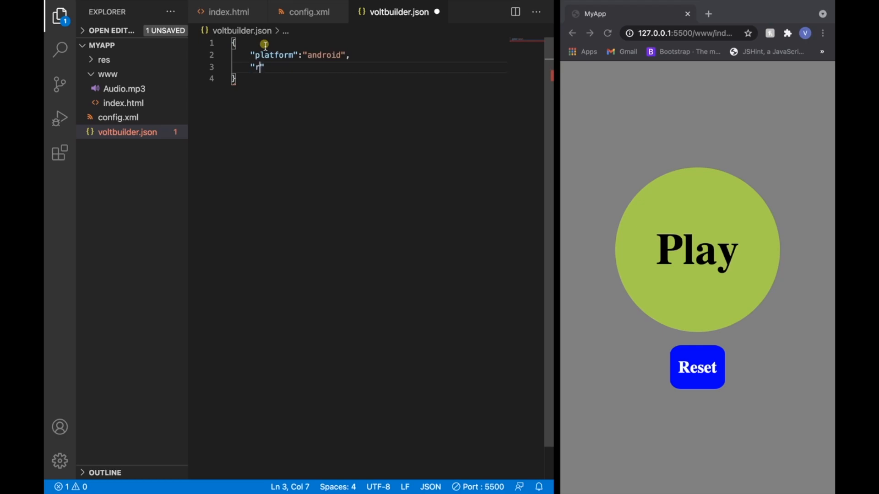
text(elease)
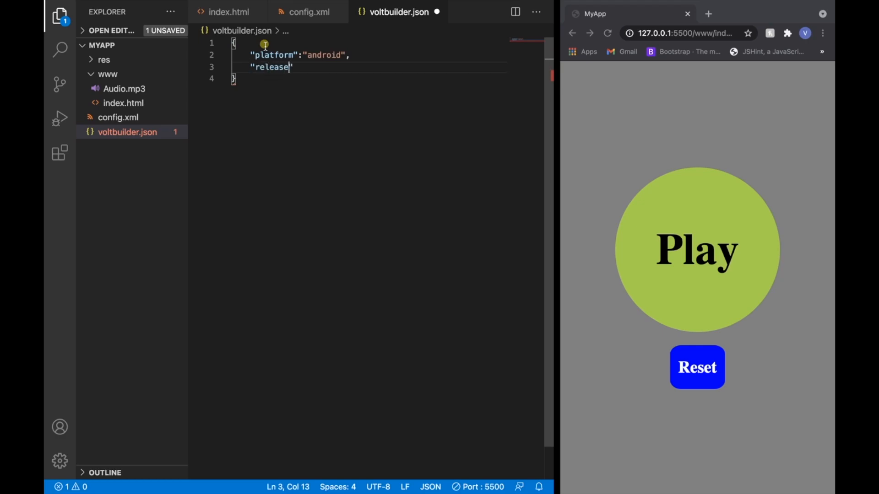
text(":)
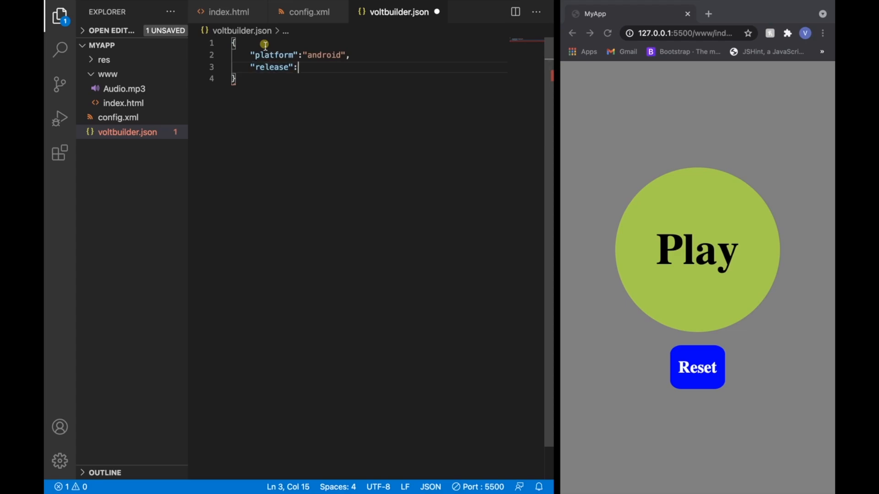
text("")
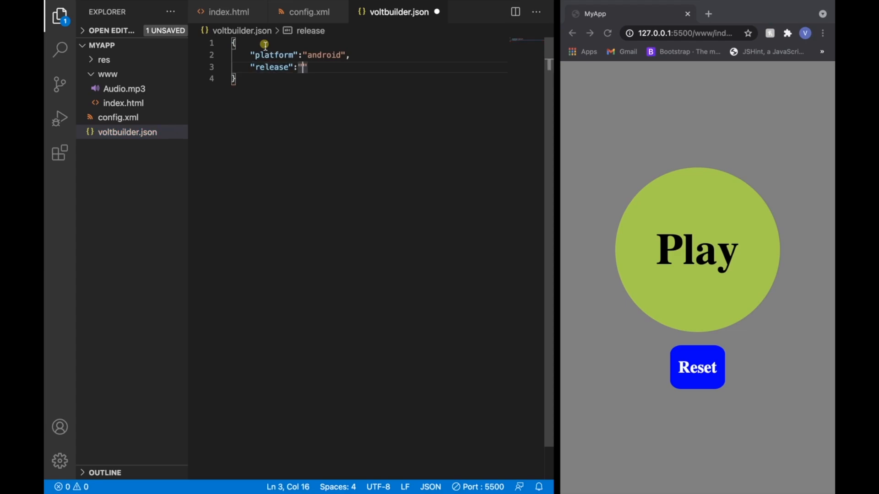
text(debug)
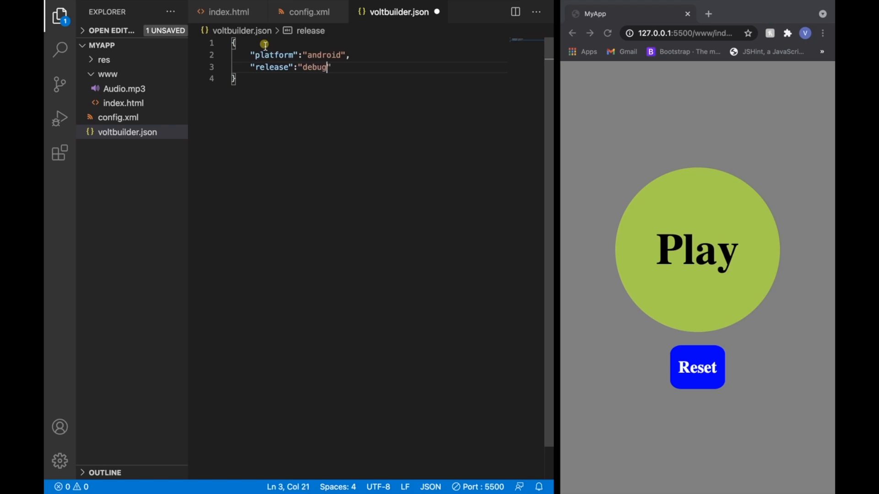
text(")
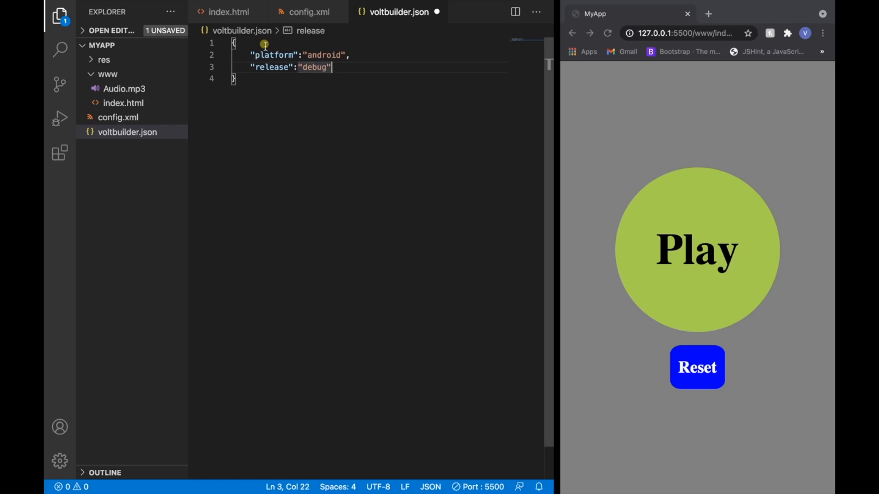
text(,)
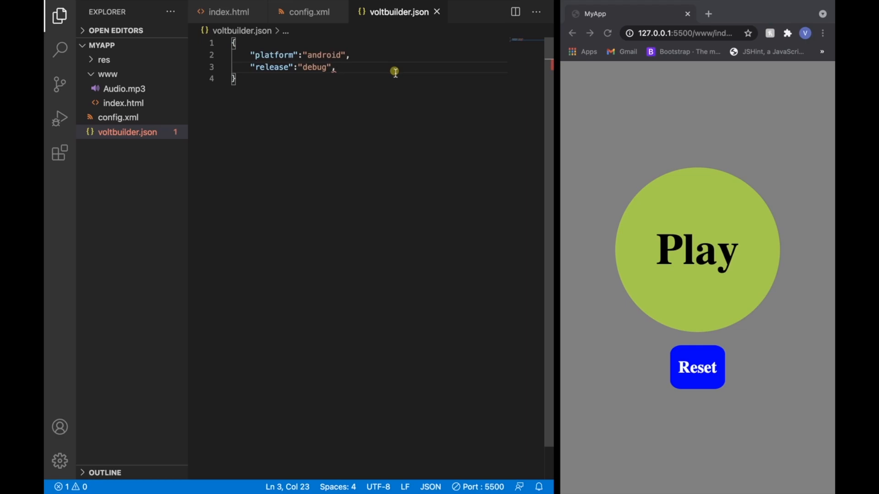
Remove the trailing comma, save voltbuilder.json and close its tab
key(Backspace)
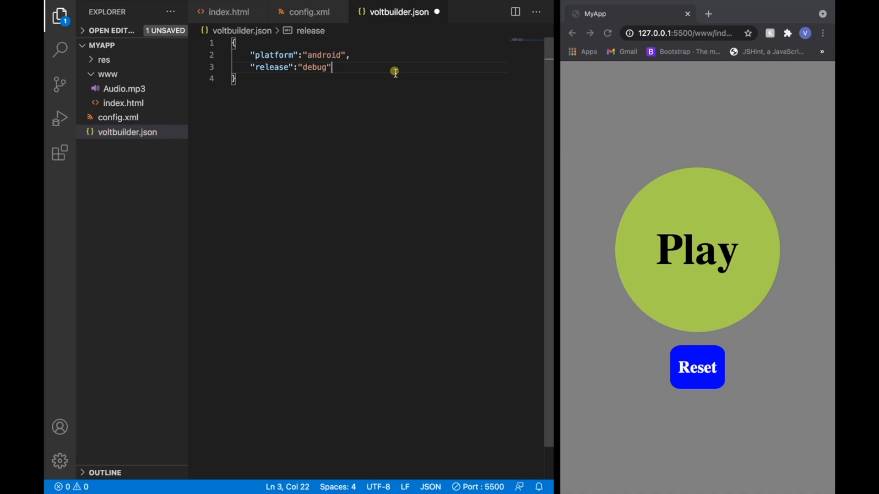
key(ctrl+s)
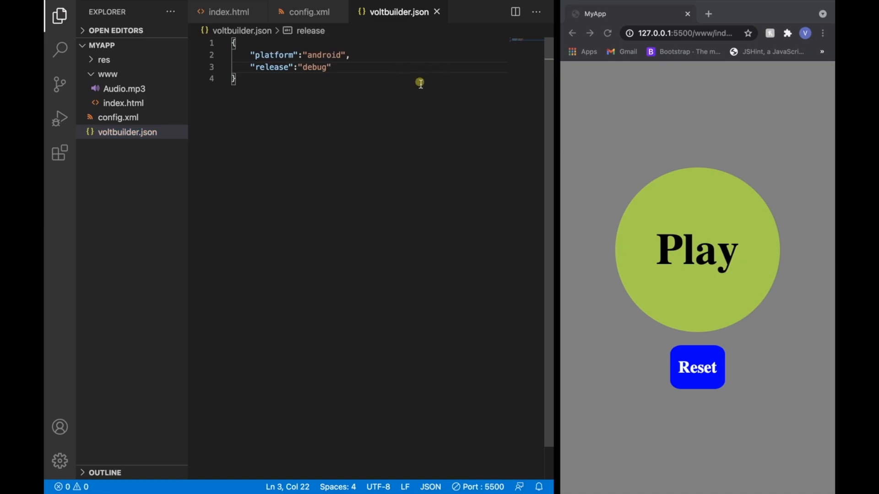
mouse_move(439, 12)
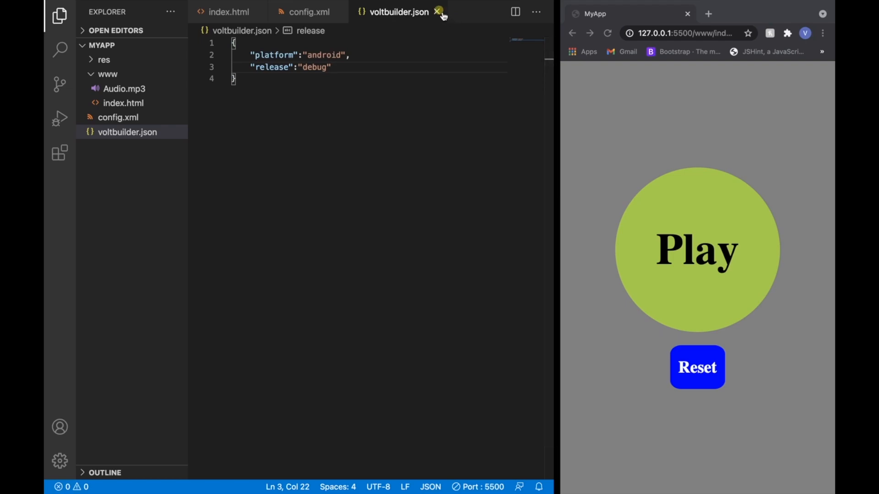
click(332, 67)
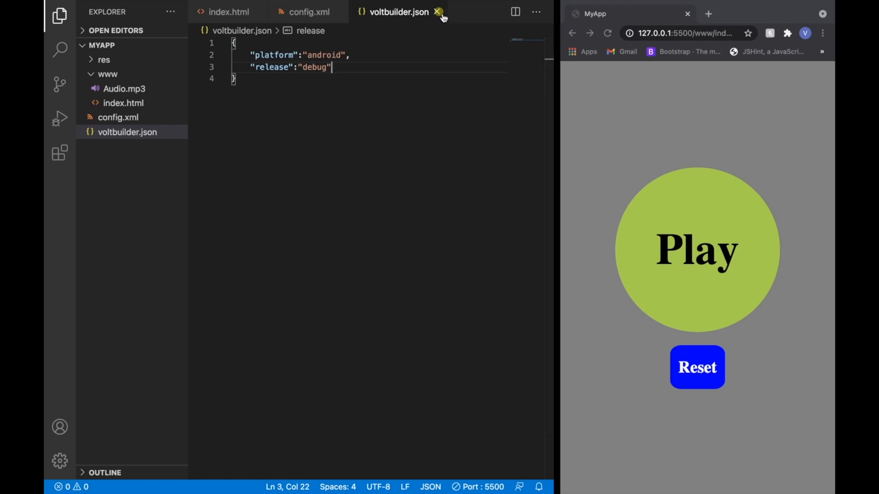
mouse_move(498, 29)
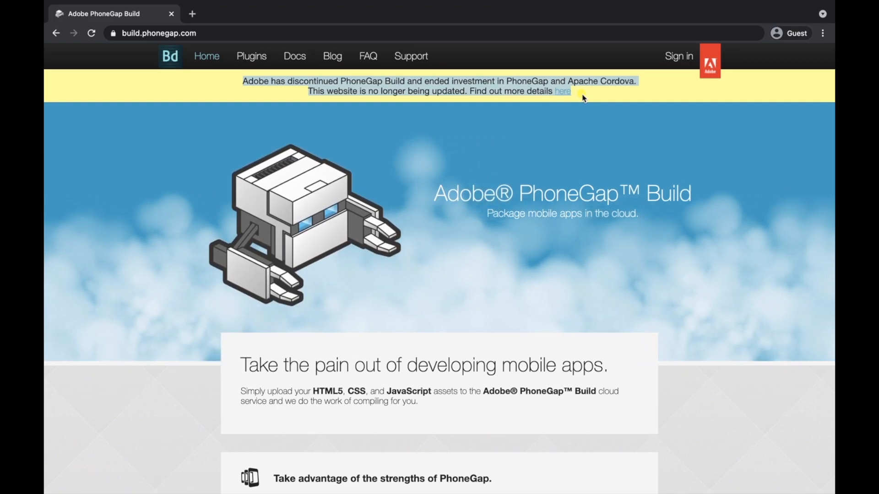
mouse_move(418, 169)
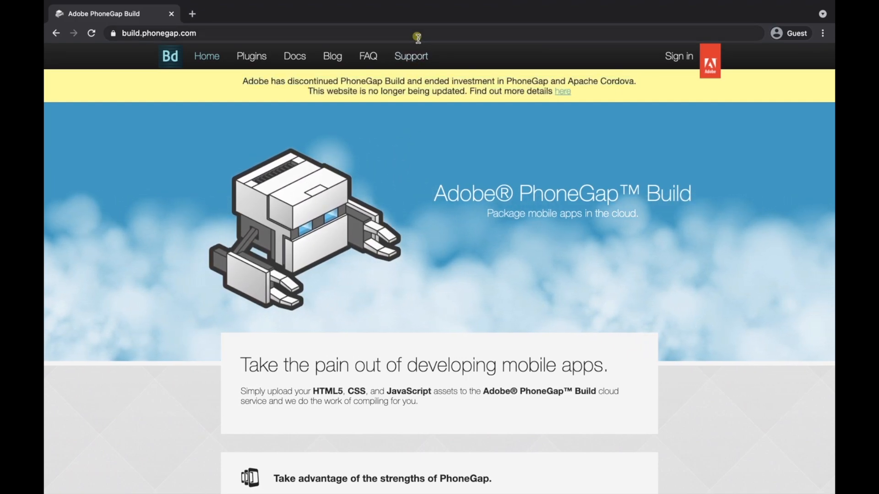
Select the build.phonegap.com address in the browser's address bar
click(159, 33)
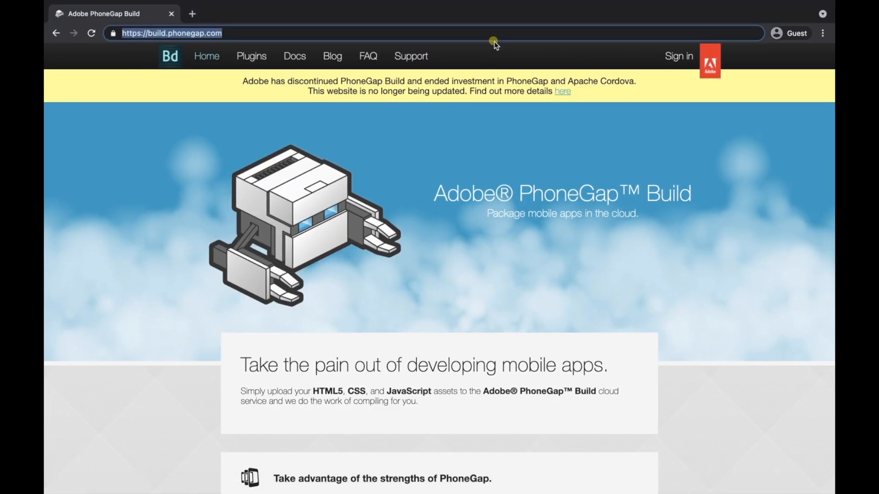
Search Google for 'voltbuilder' from the Chrome address bar
text(vo)
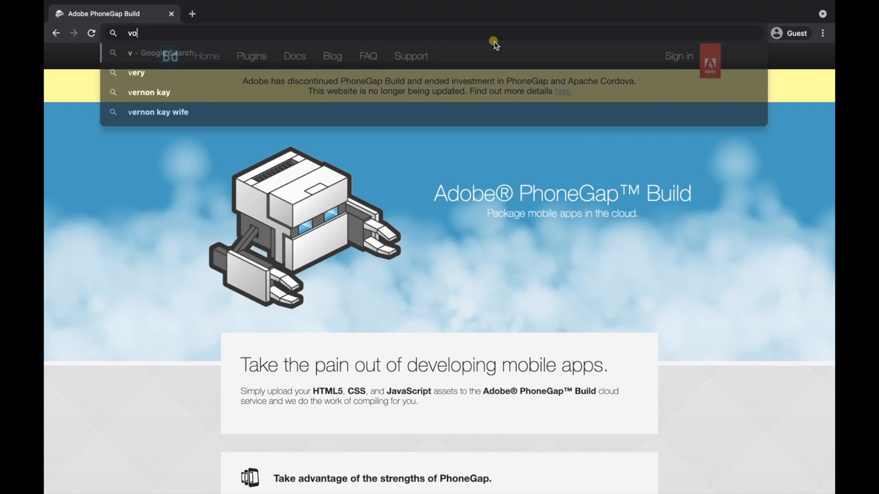
text(lt)
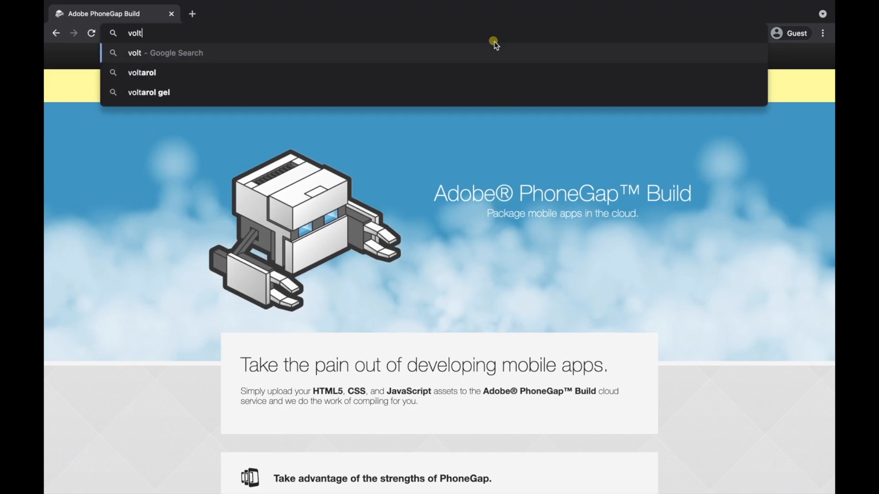
text(buil)
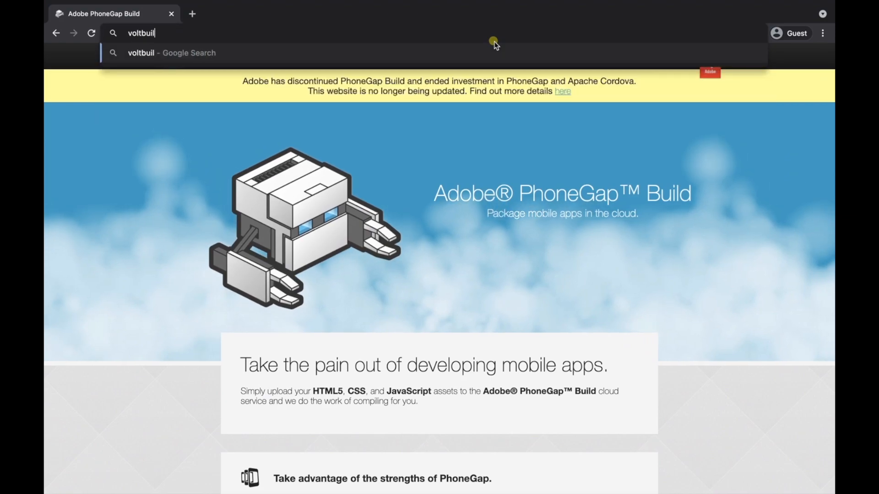
text(der)
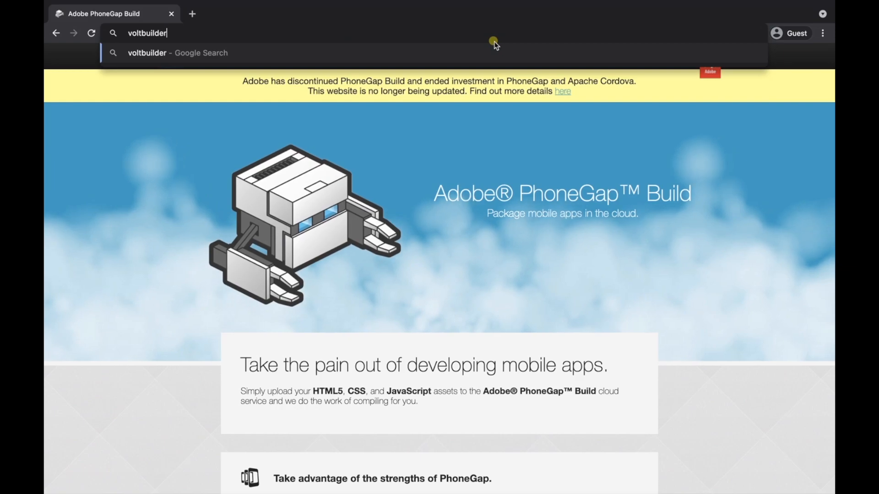
key(Return)
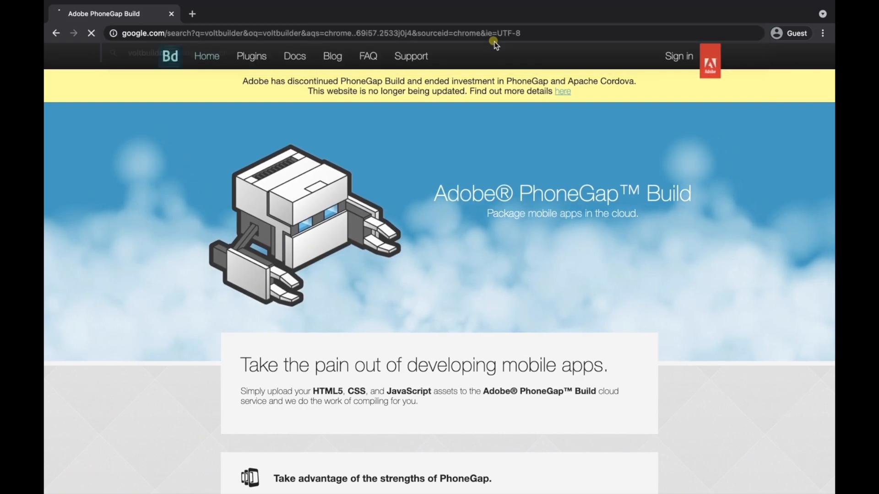
click(55, 33)
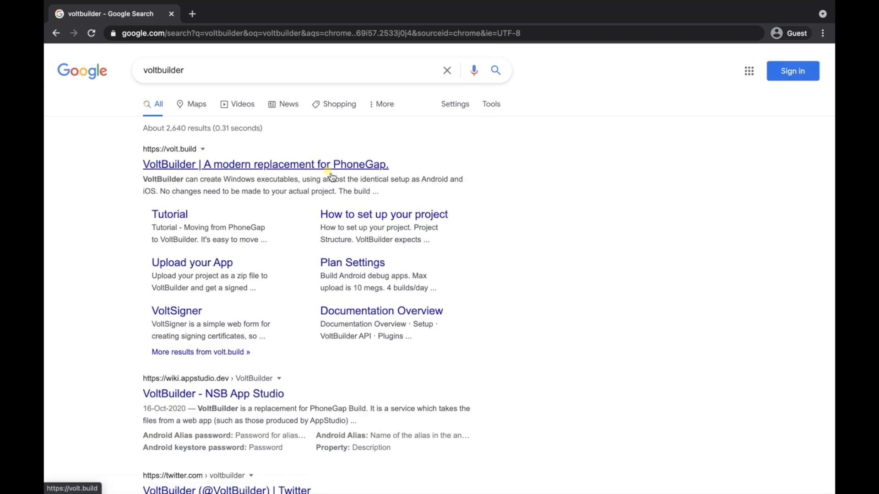
Open volt.build and browse the Indy, Pro, Enterprise and free Android-debug plans
click(265, 164)
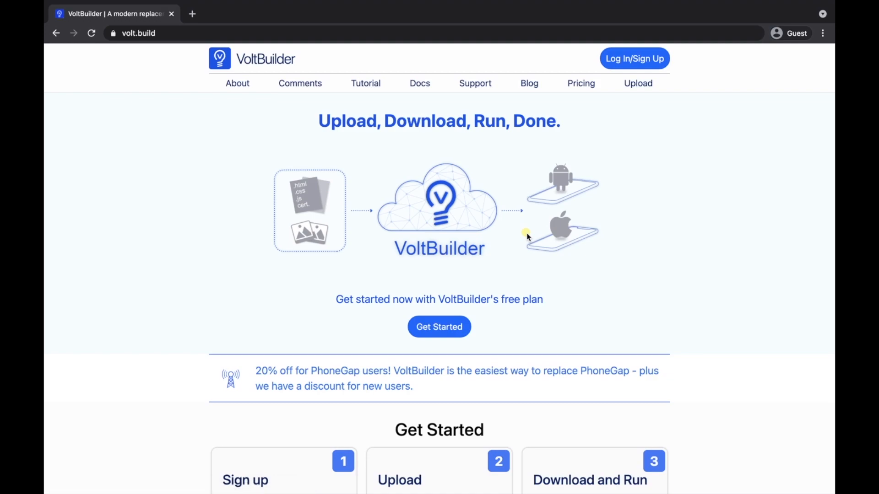
mouse_move(439, 327)
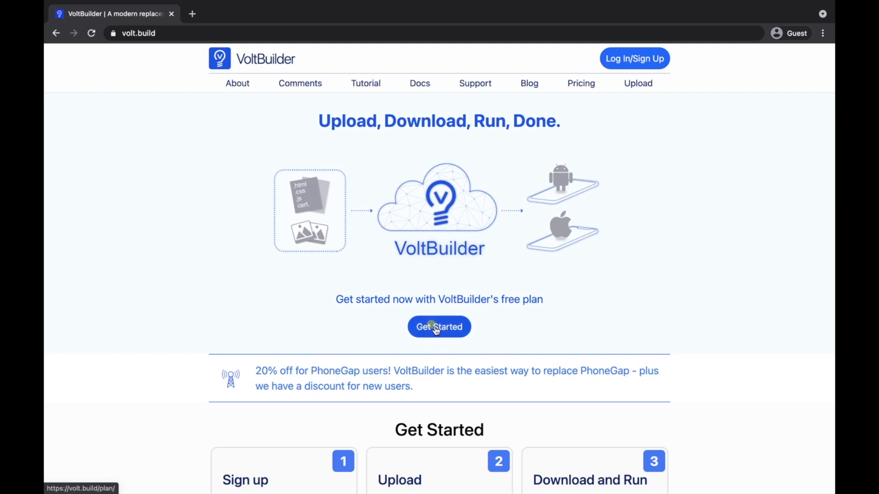
click(439, 327)
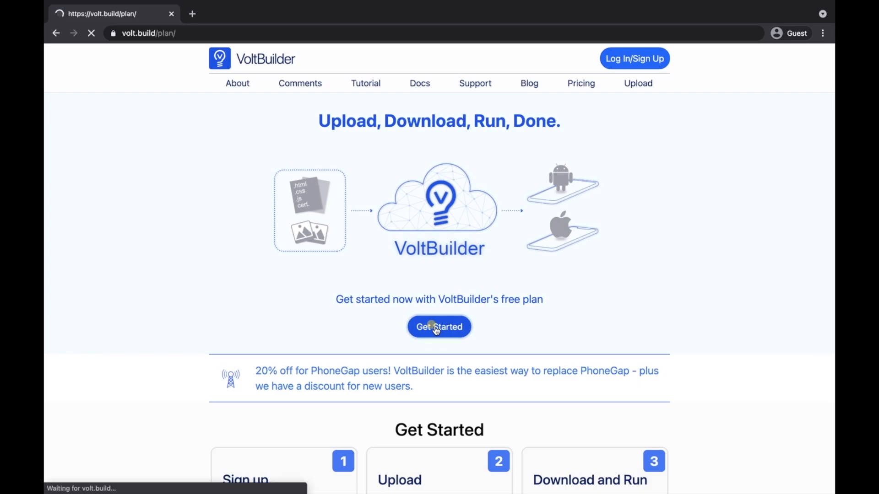
click(439, 327)
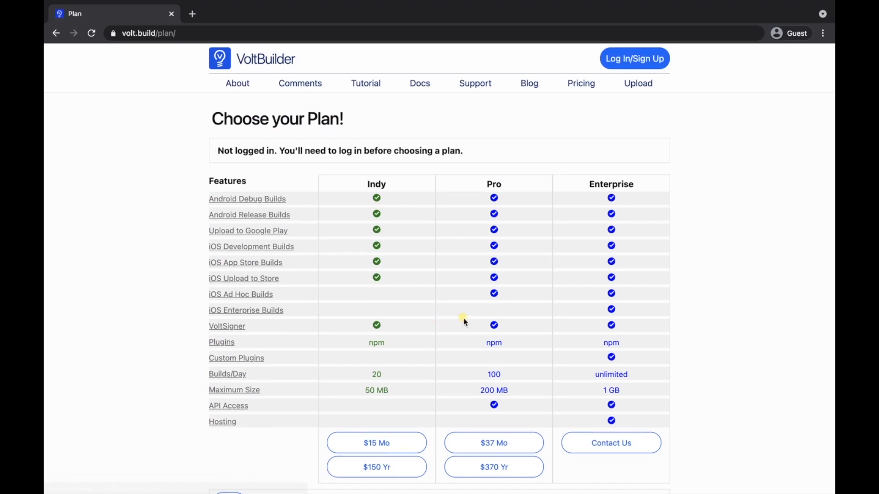
scroll(down, 3)
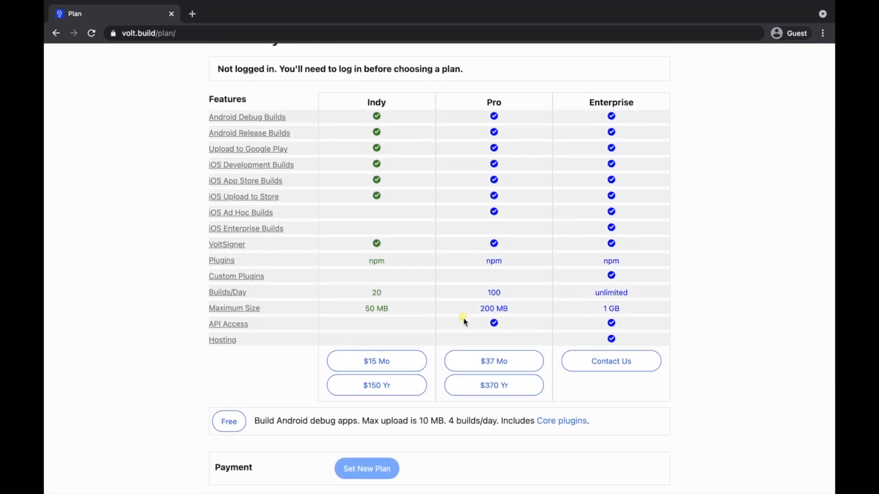
scroll(down, 3)
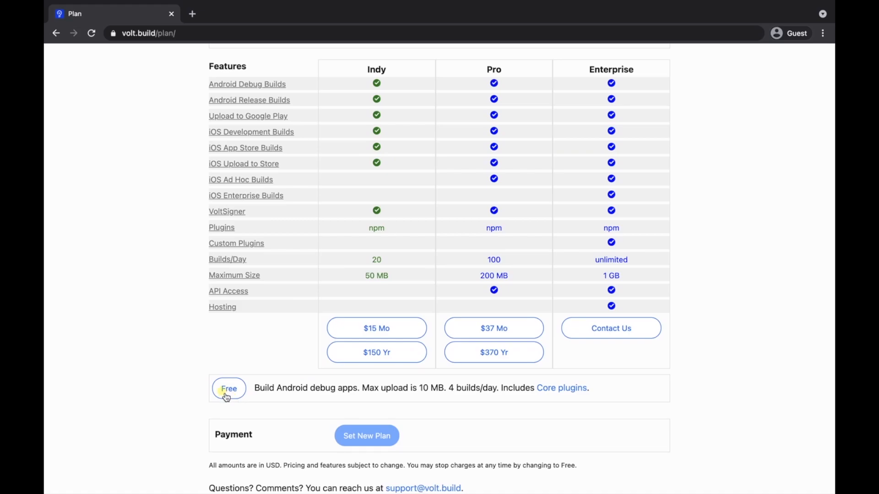
click(229, 388)
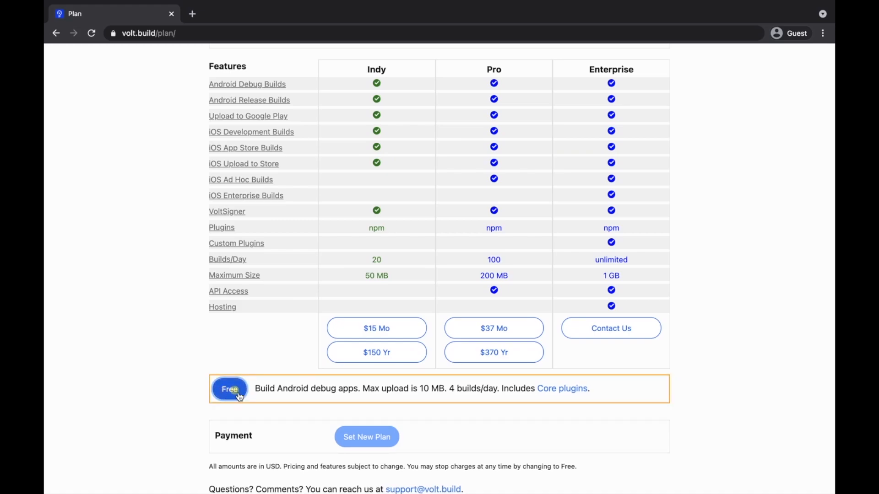
scroll(down, 3)
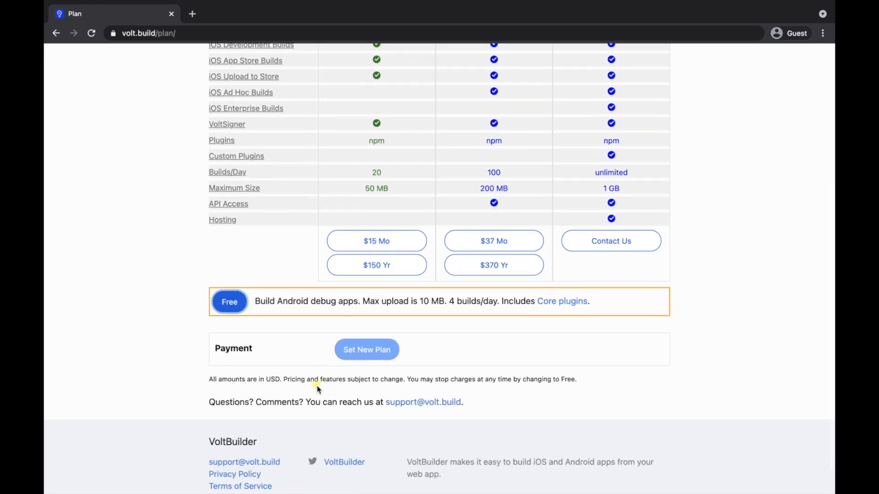
mouse_move(414, 367)
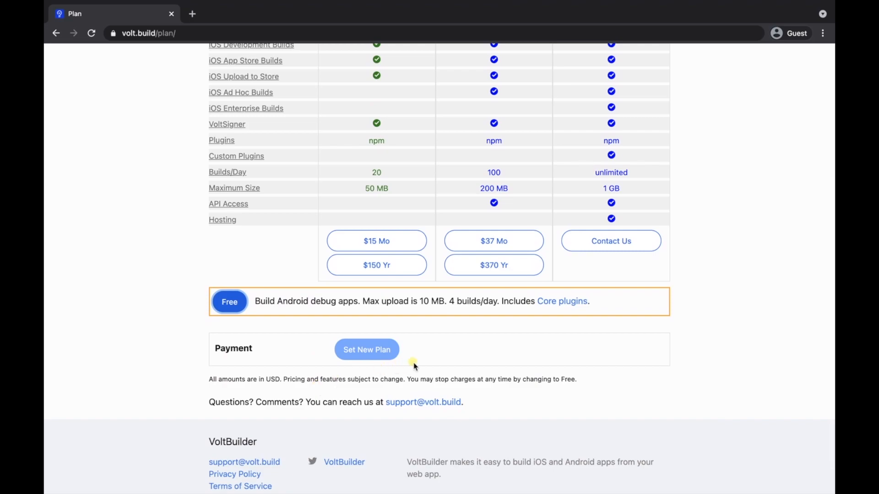
scroll(up, 3)
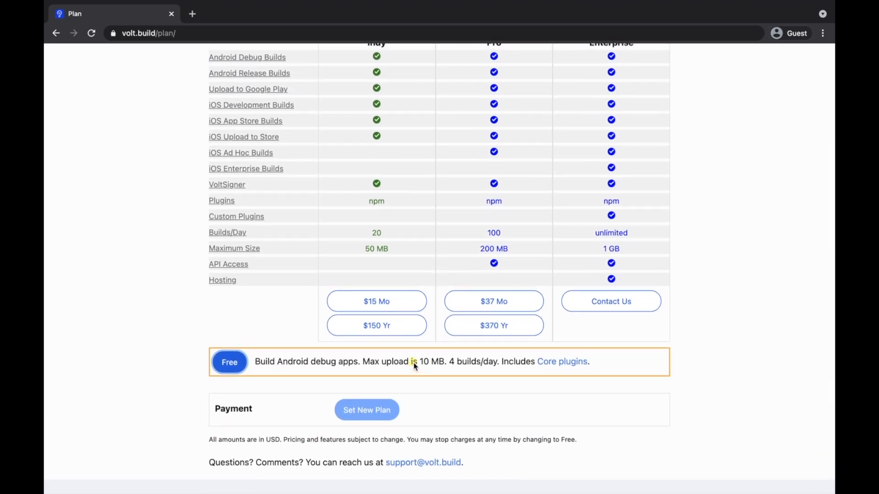
scroll(up, 3)
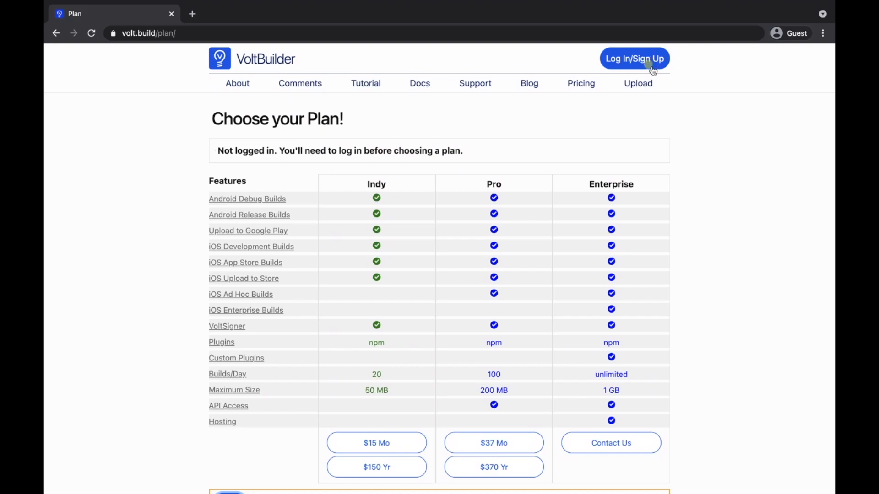
mouse_move(646, 77)
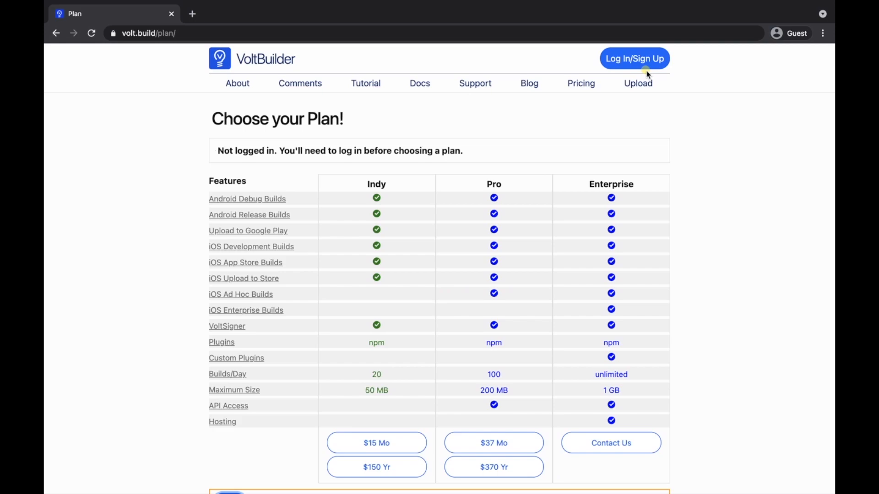
mouse_move(646, 72)
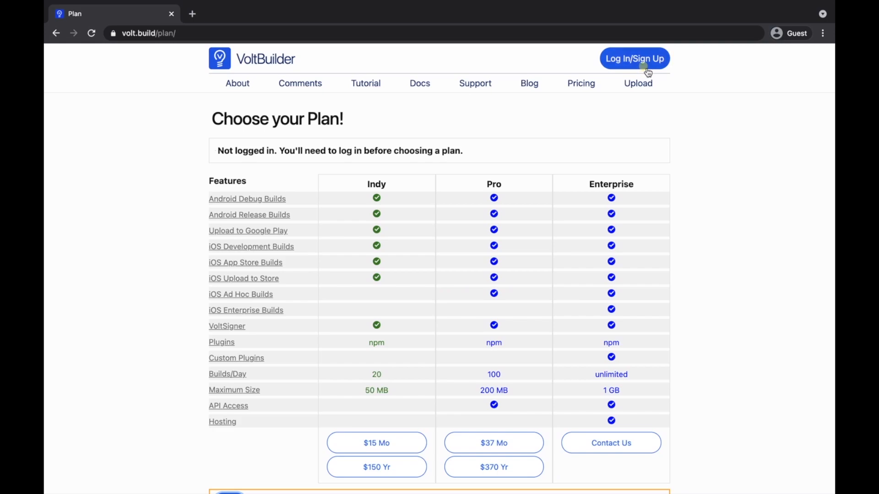
Sign in to VoltBuilder through the Auth0 box using a Google account
click(634, 58)
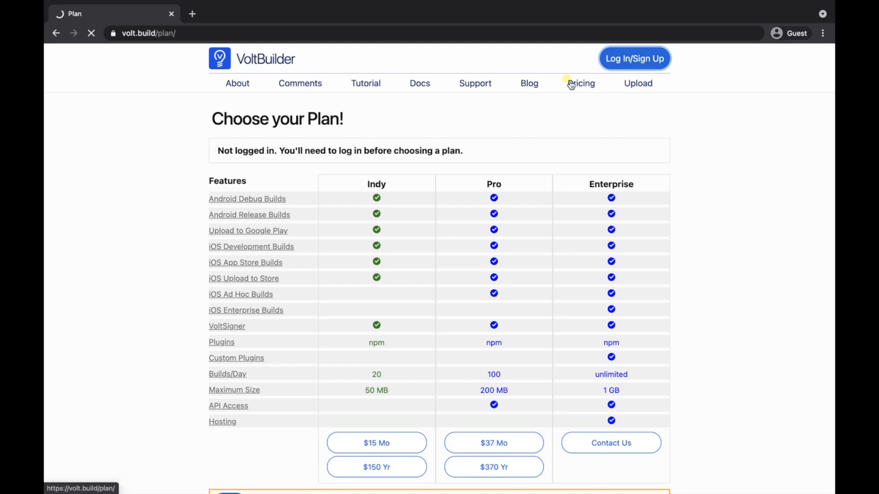
click(634, 58)
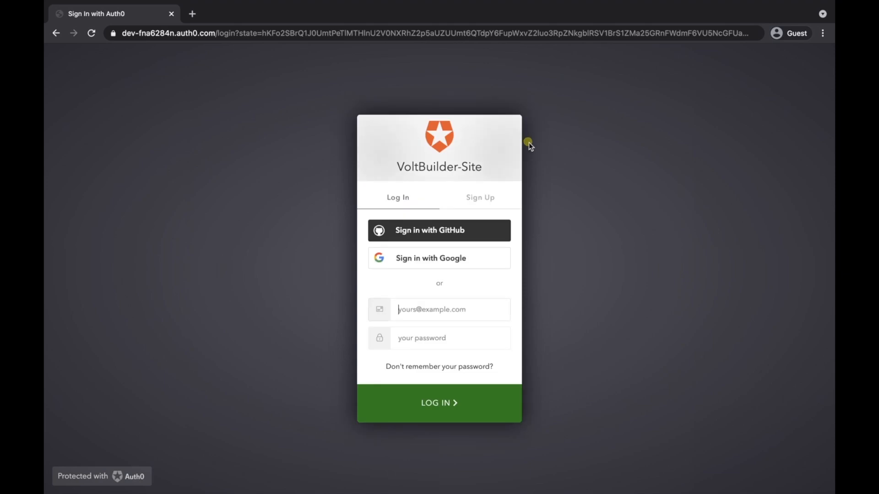
mouse_move(454, 179)
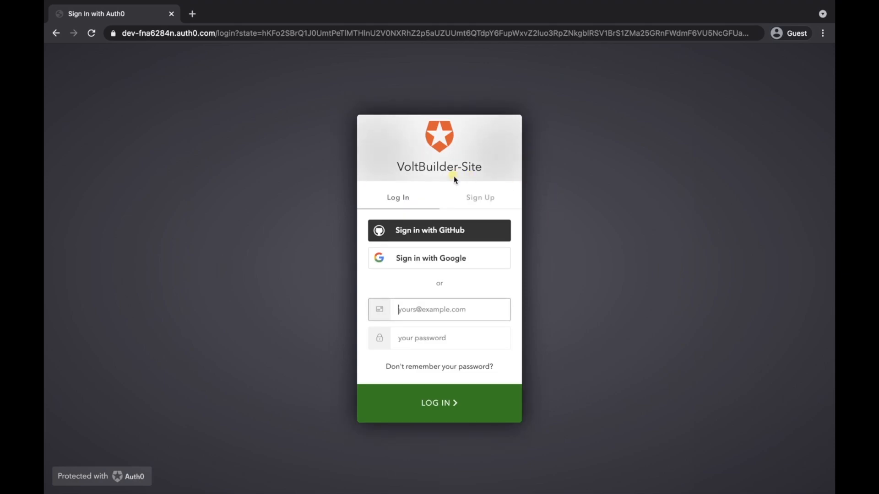
mouse_move(379, 315)
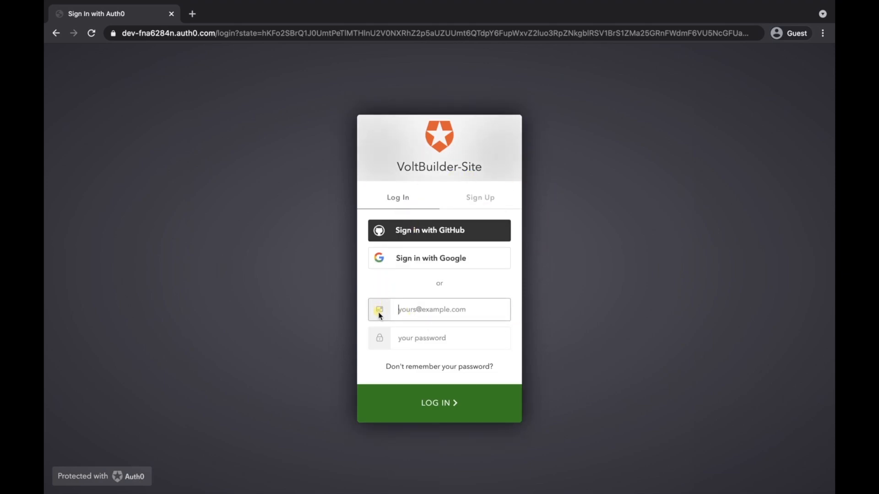
mouse_move(465, 267)
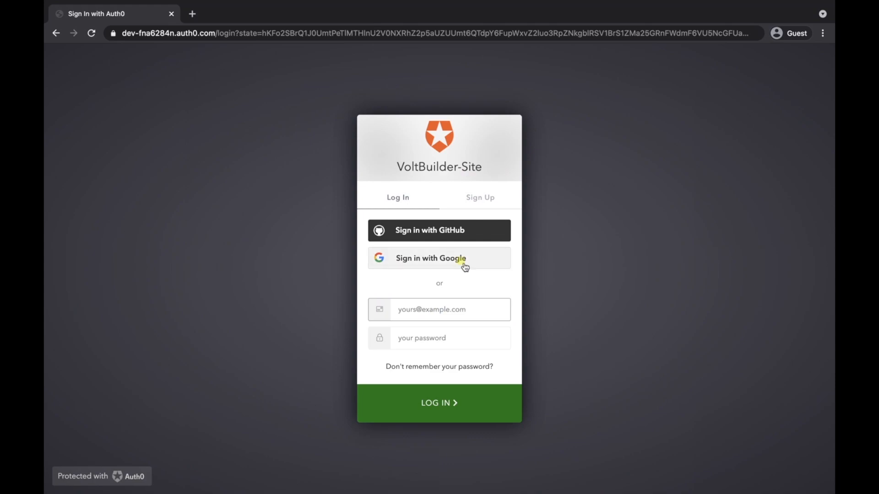
click(439, 258)
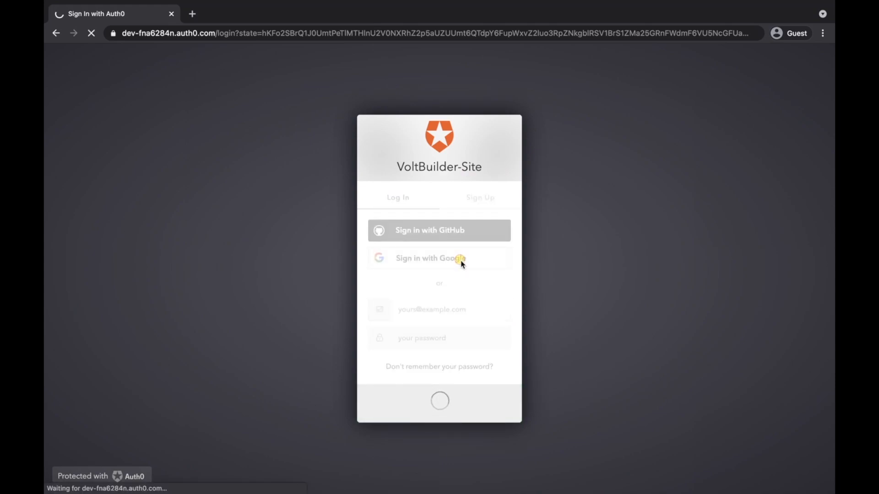
click(430, 258)
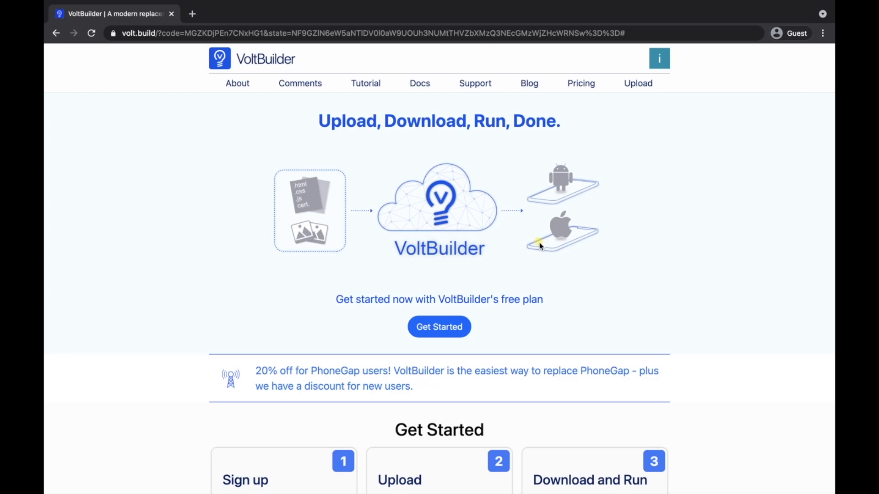
mouse_move(550, 212)
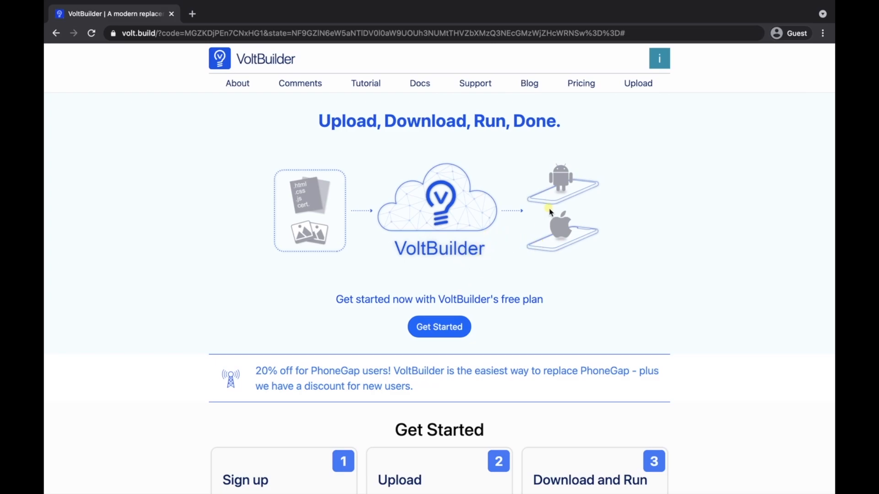
Close the MyApp window and compress the desktop MyApp folder into MyApp.zip
click(638, 83)
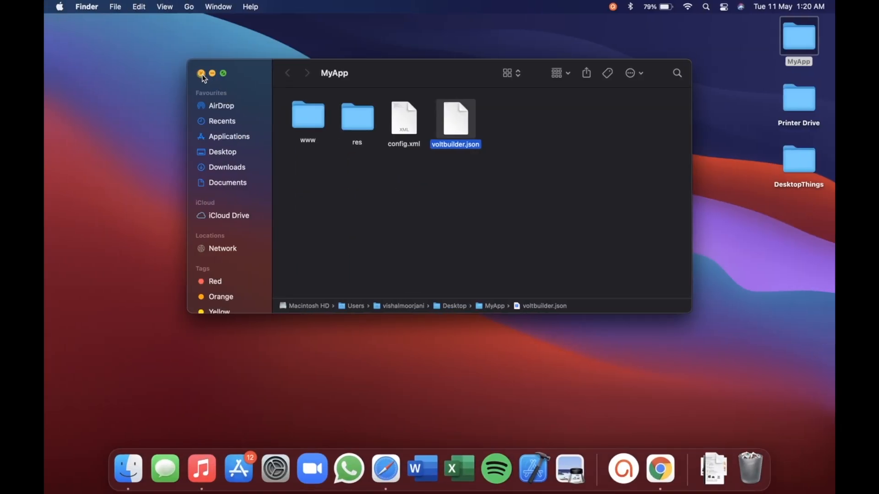
click(202, 73)
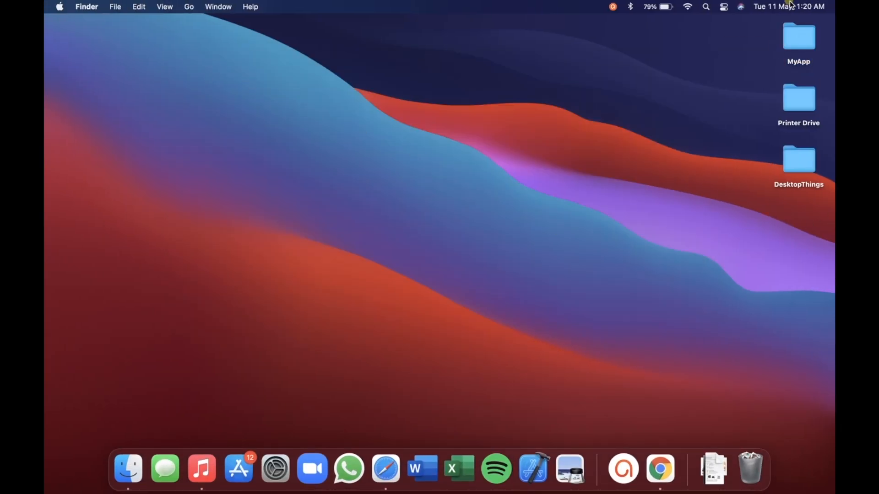
right_click(798, 35)
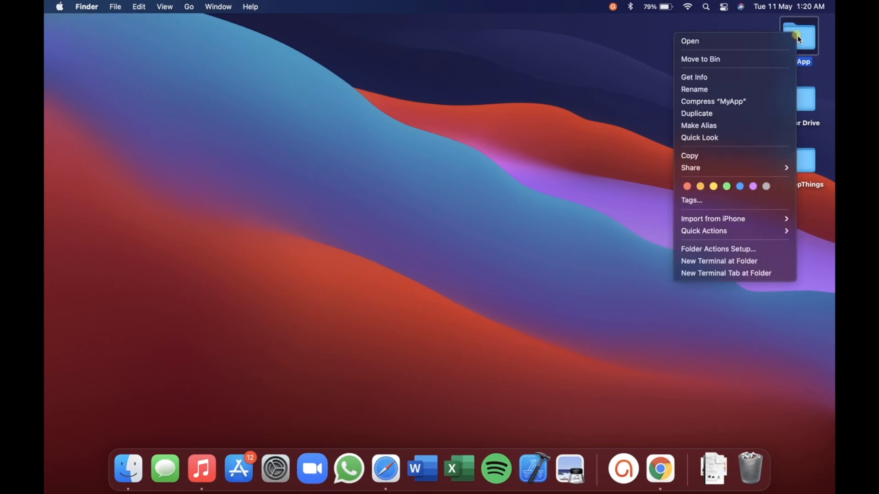
mouse_move(734, 77)
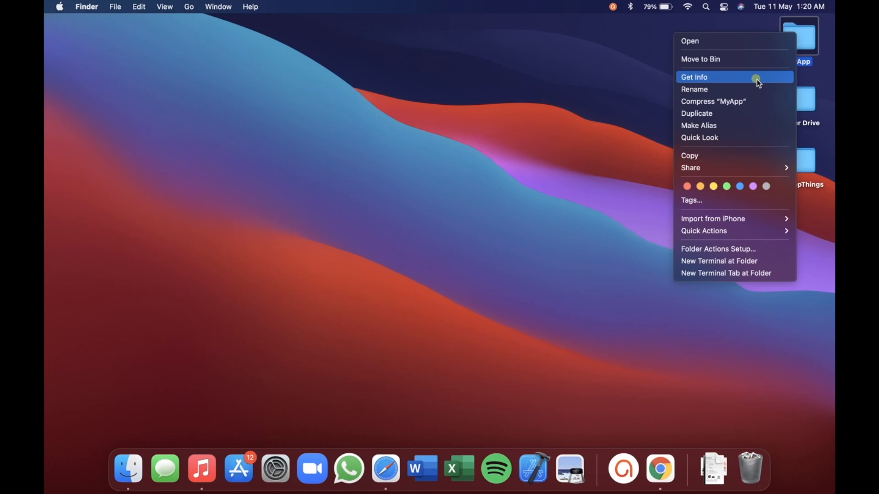
mouse_move(729, 102)
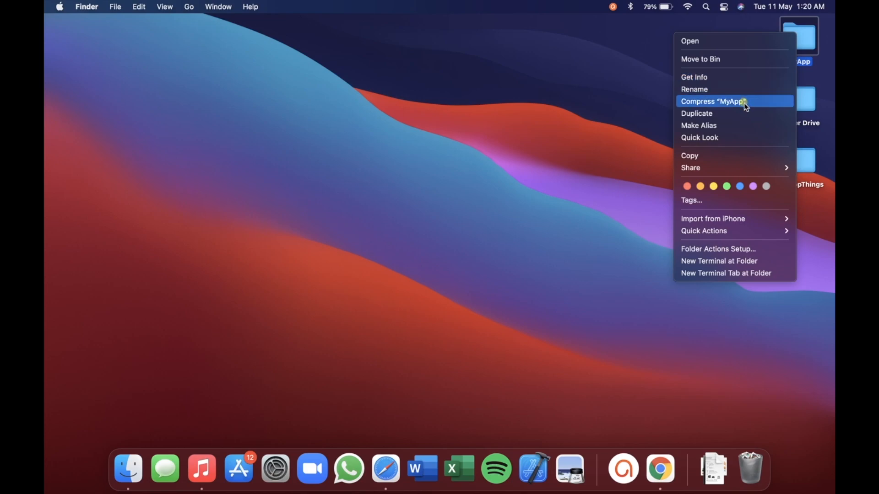
click(712, 101)
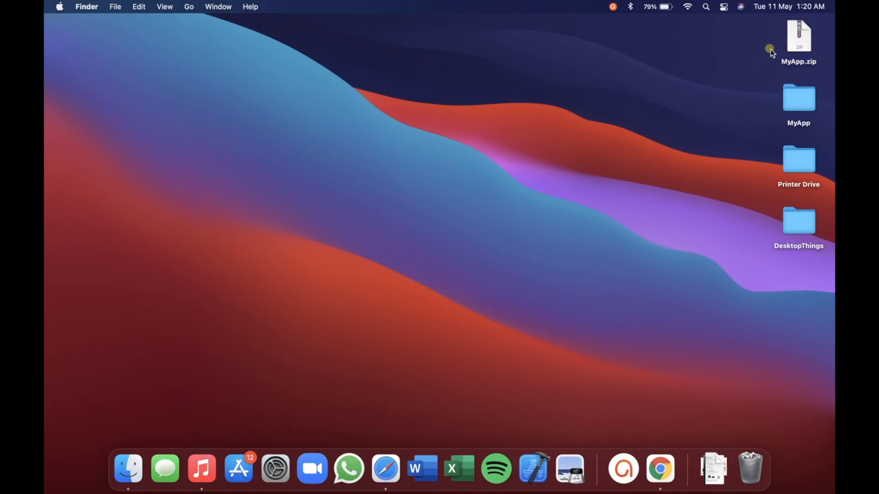
Upload Desktop/MyApp.zip to VoltBuilder as an Android build
click(660, 469)
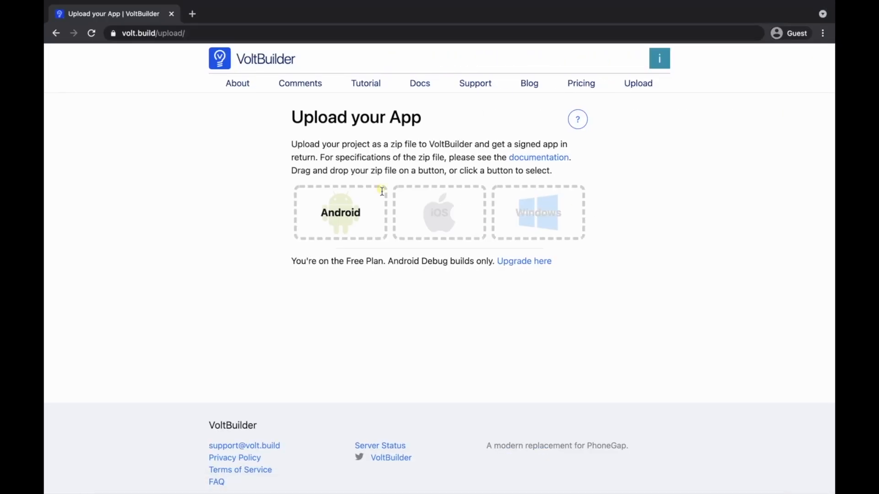
click(340, 212)
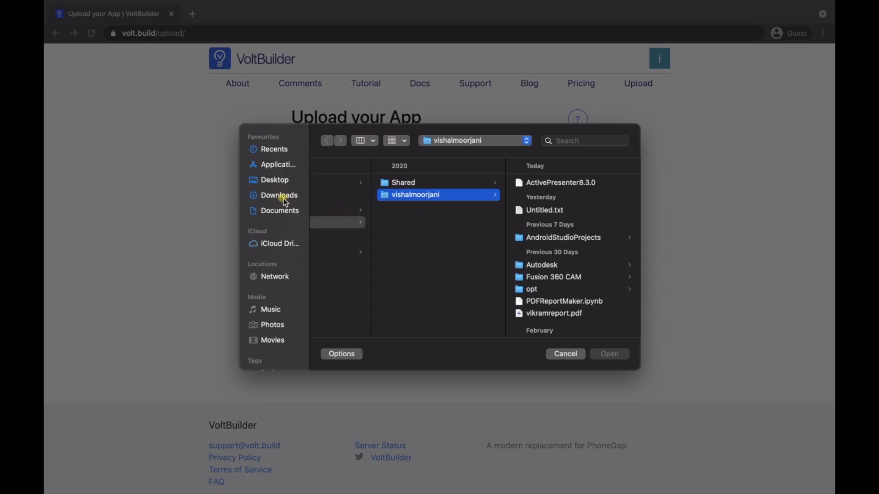
click(274, 180)
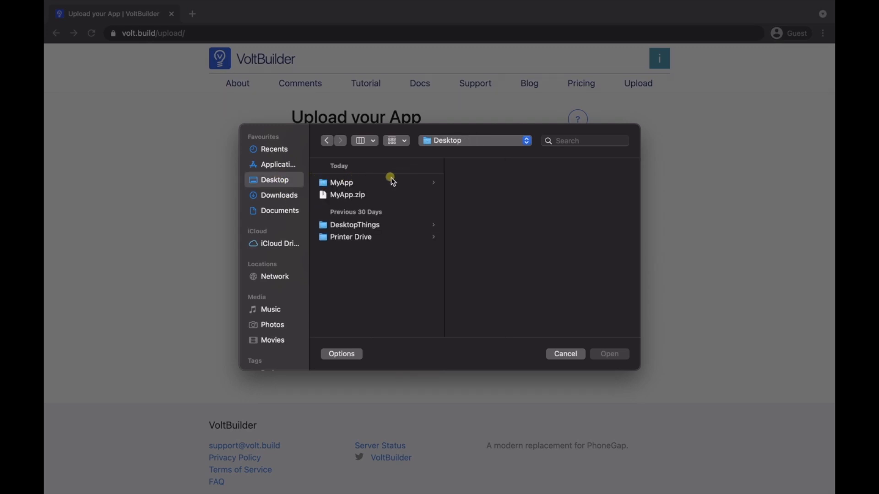
click(347, 195)
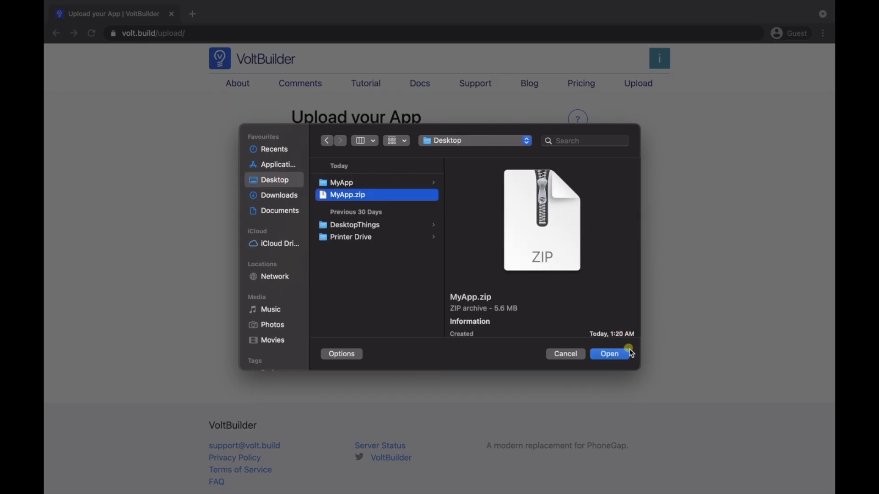
click(610, 354)
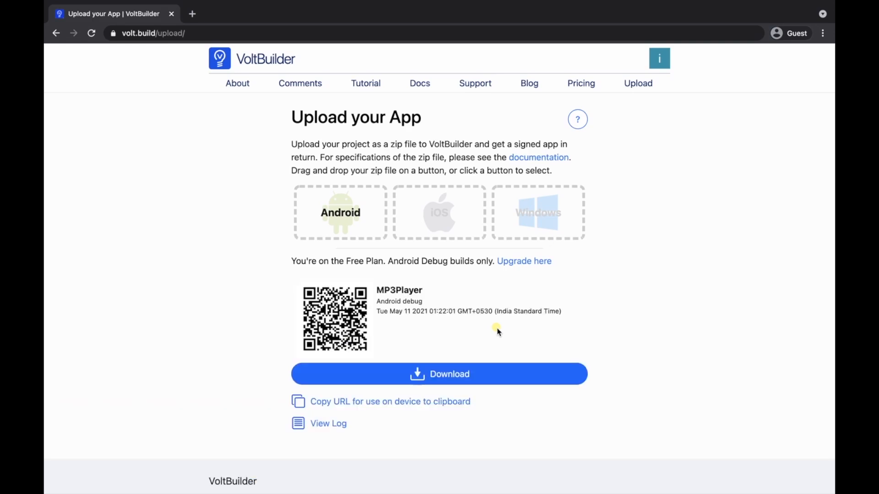
mouse_move(493, 354)
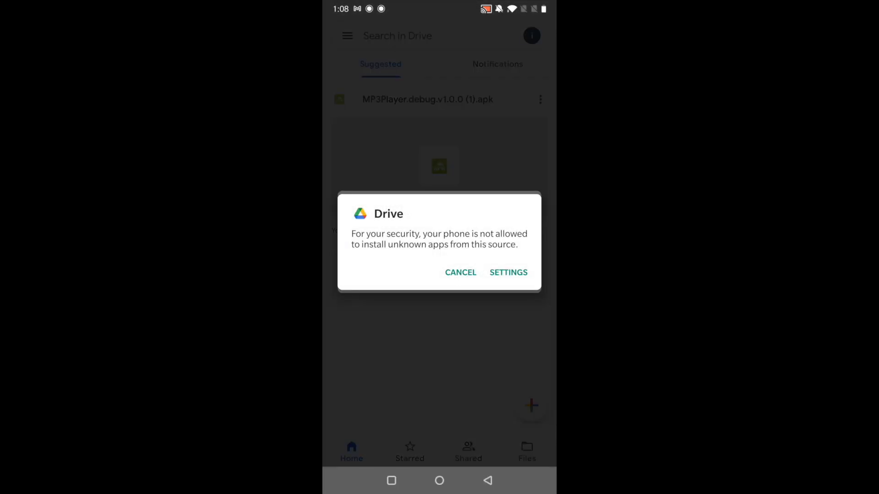
Allow installs from Drive, then install and open the MP3Player APK
click(508, 272)
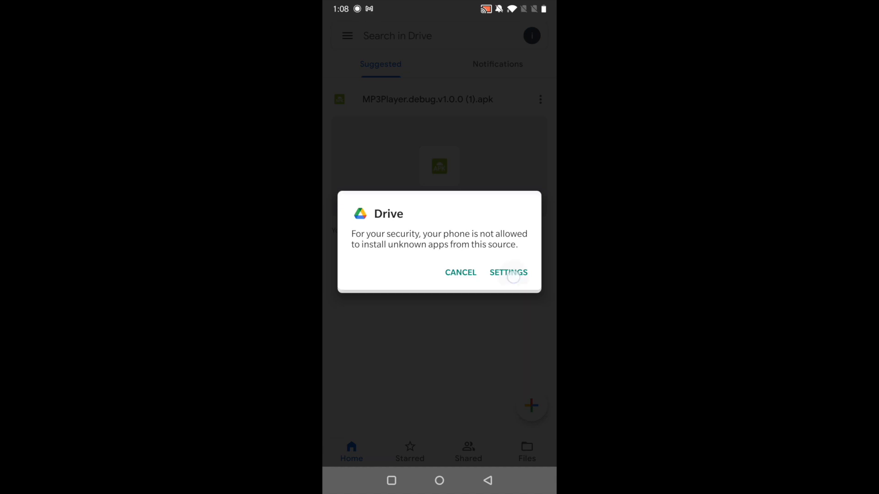
click(507, 273)
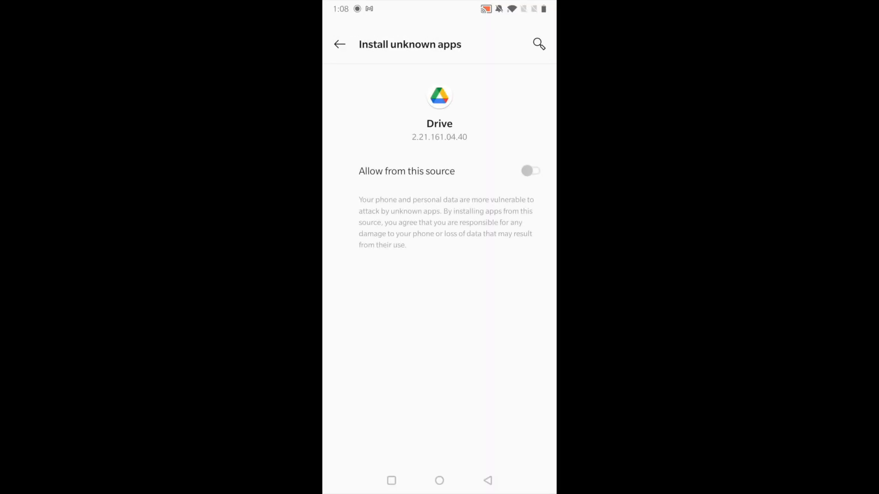
click(530, 171)
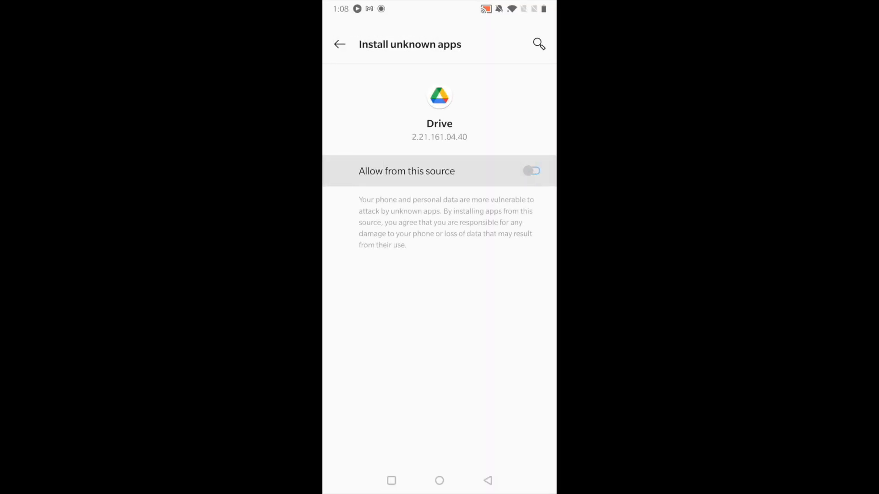
click(532, 171)
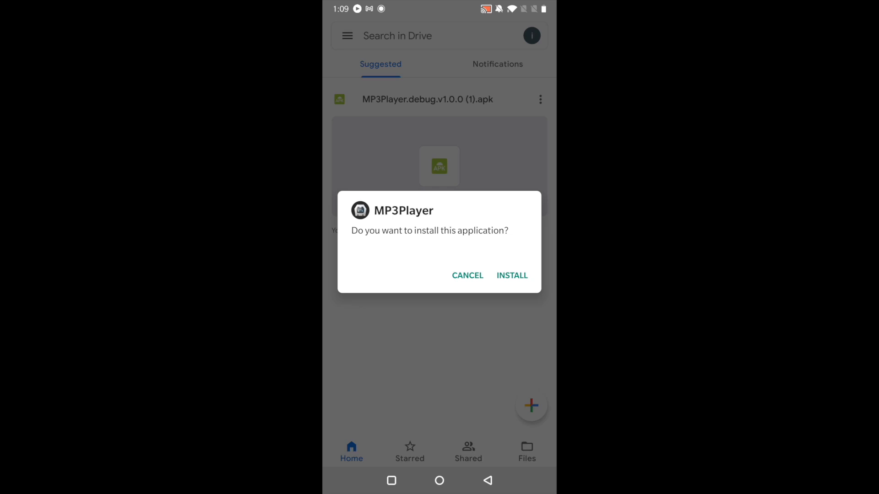
click(511, 275)
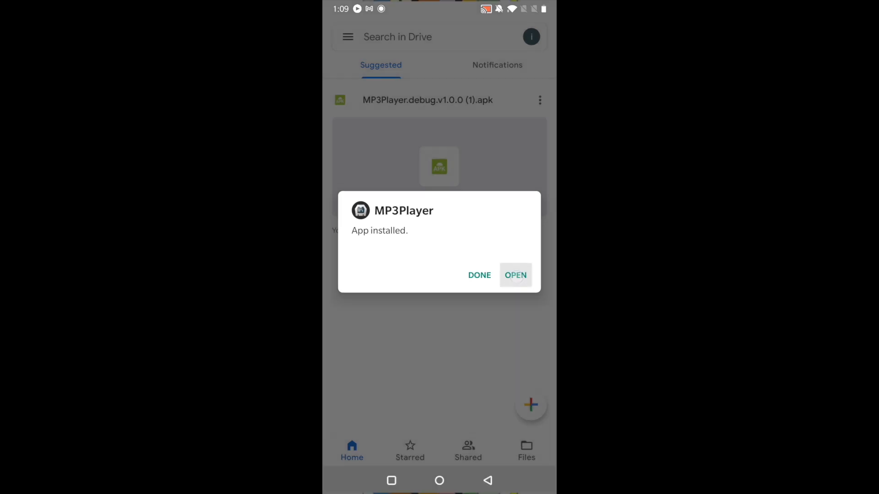
click(515, 276)
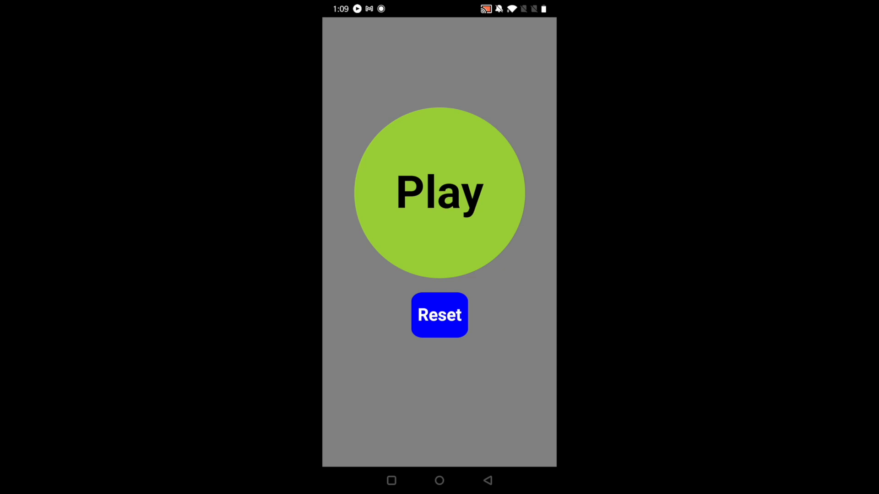
Tap the big button to play, pause, then resume the music
click(440, 193)
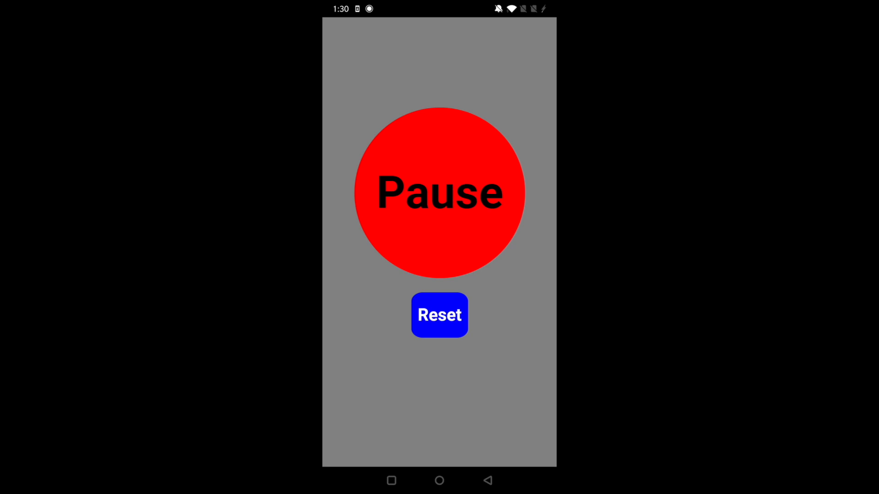
click(439, 193)
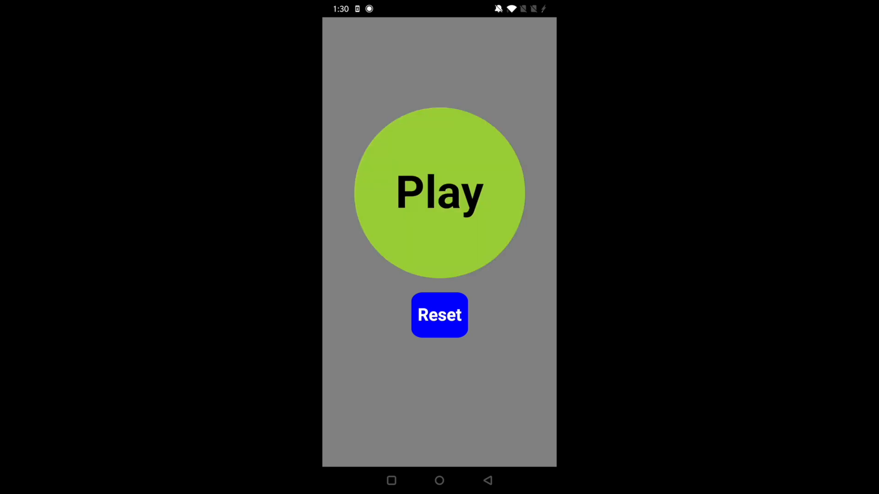
click(439, 192)
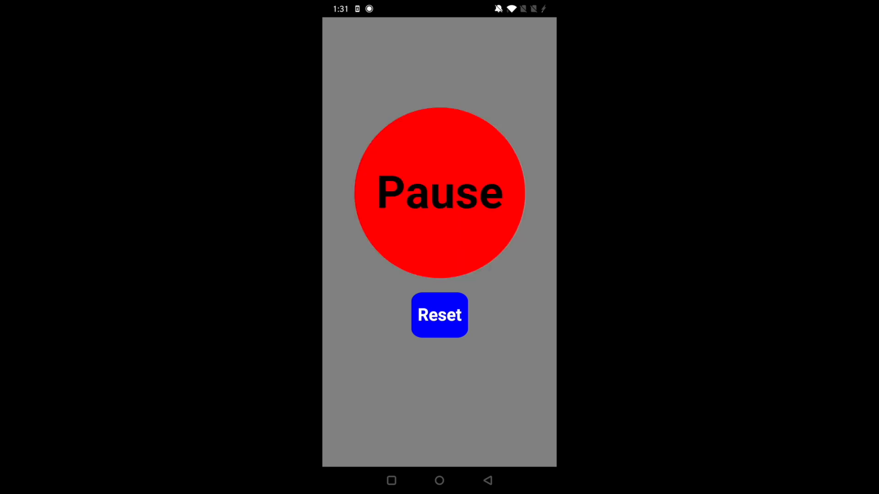